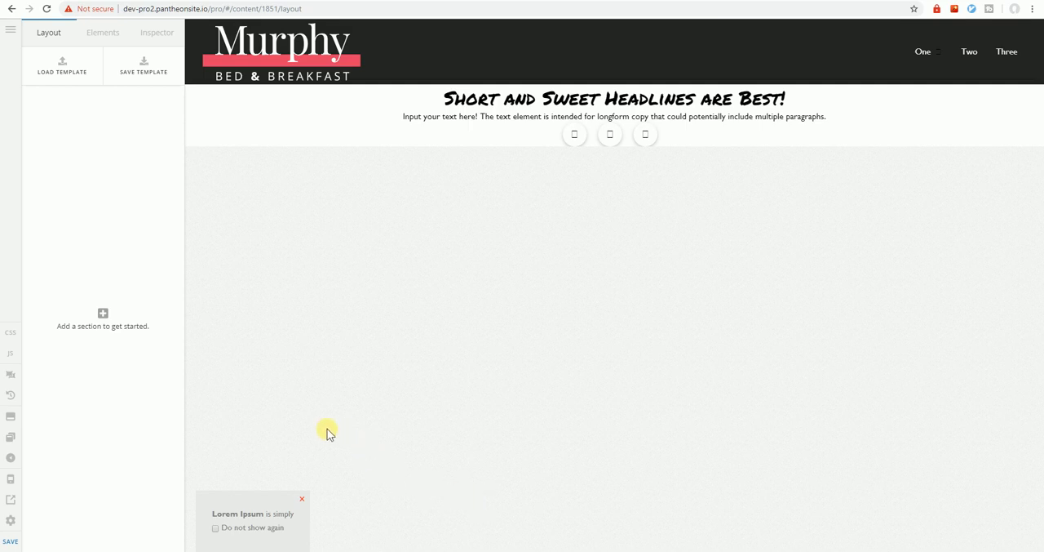
mouse_move(117, 160)
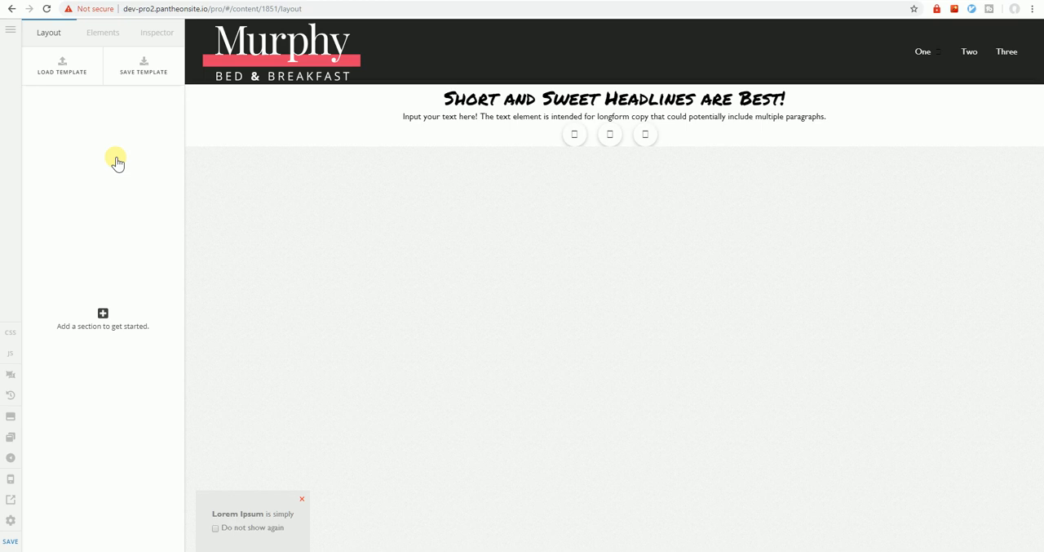
mouse_move(72, 167)
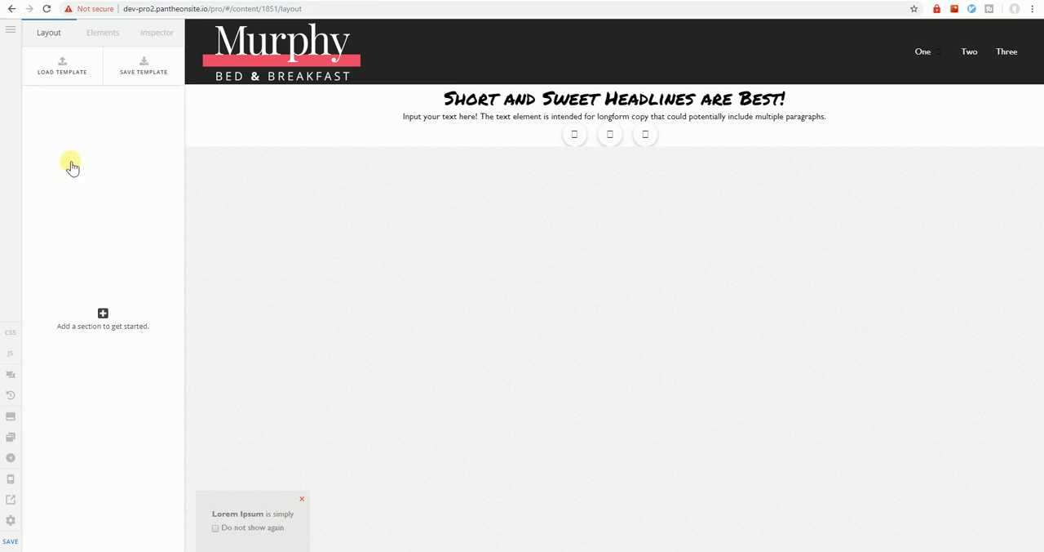
mouse_move(76, 171)
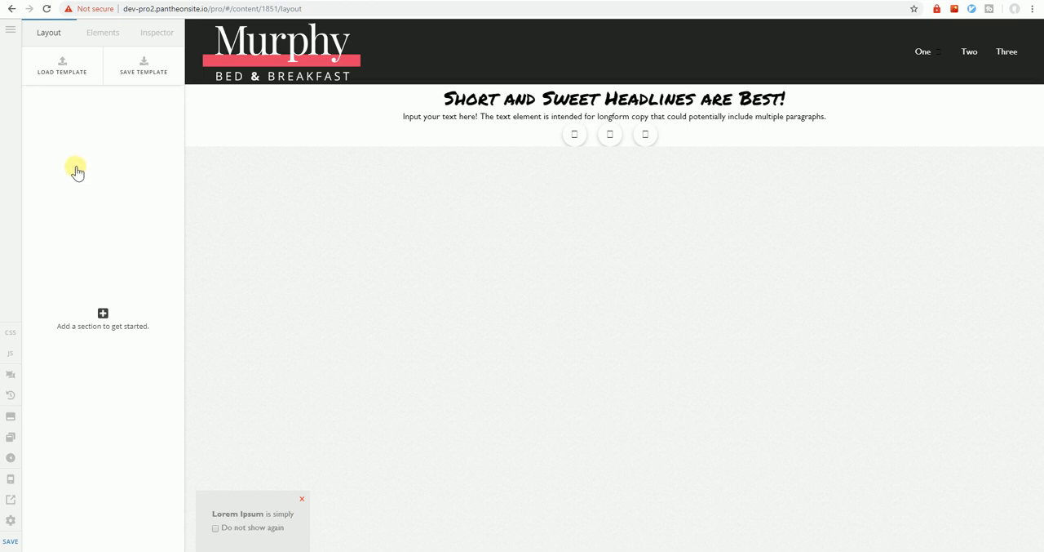
Step: Create Section 1 on the blank page with the 'Add a section to get started' button
click(103, 312)
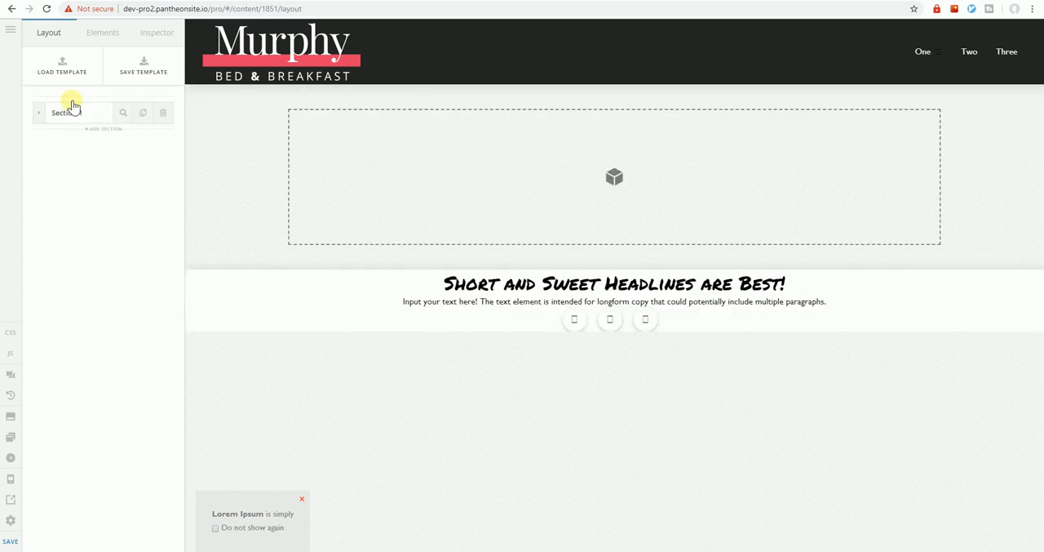
mouse_move(128, 173)
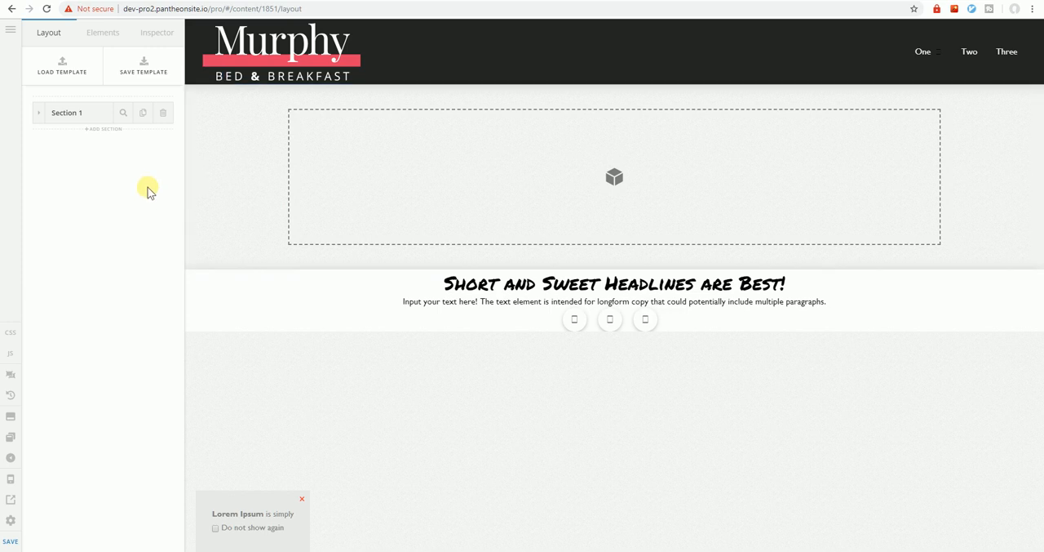
Step: Add a Text element found by searching 'text', and delete its placeholder copy in Rich Text mode
click(103, 32)
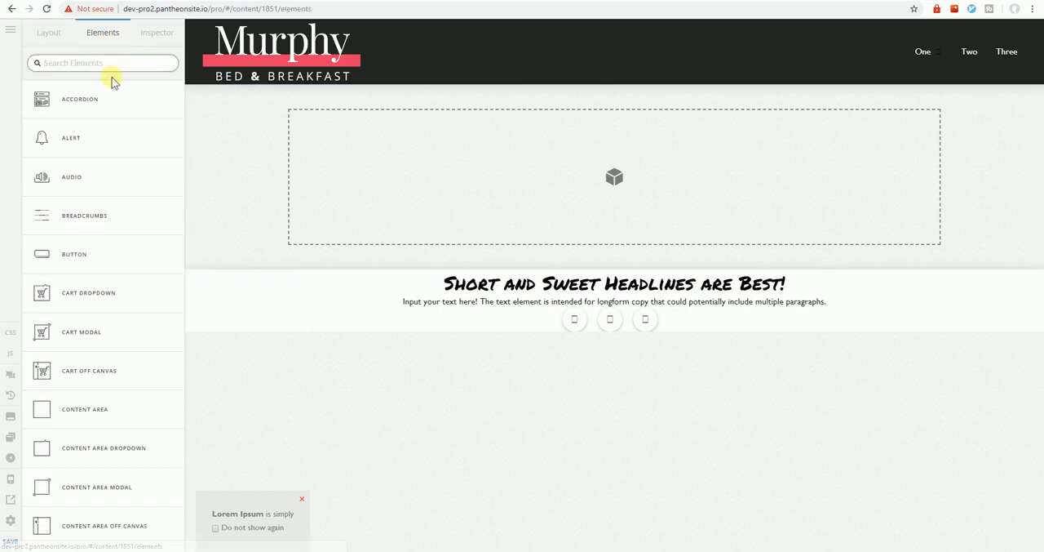
text(text)
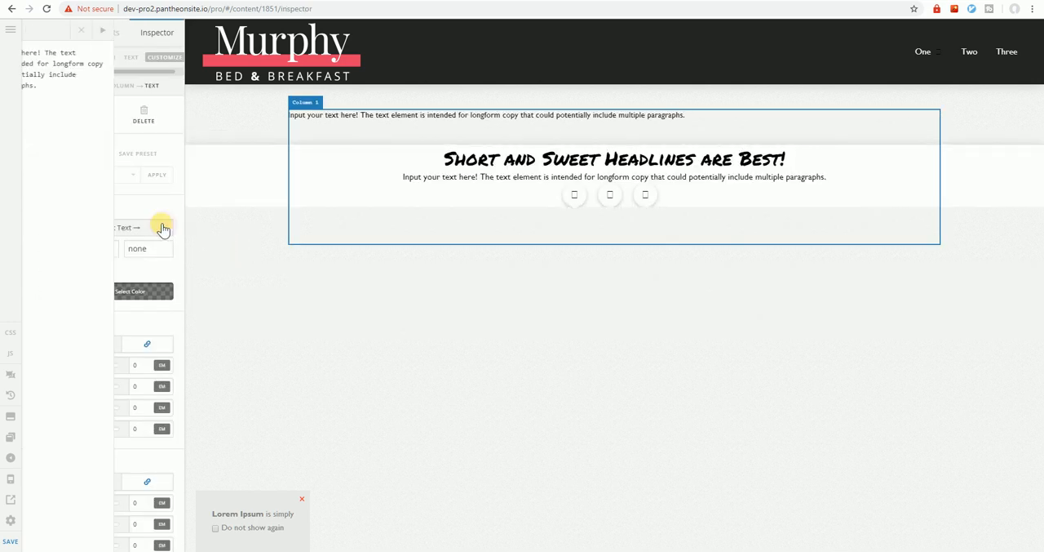
click(31, 31)
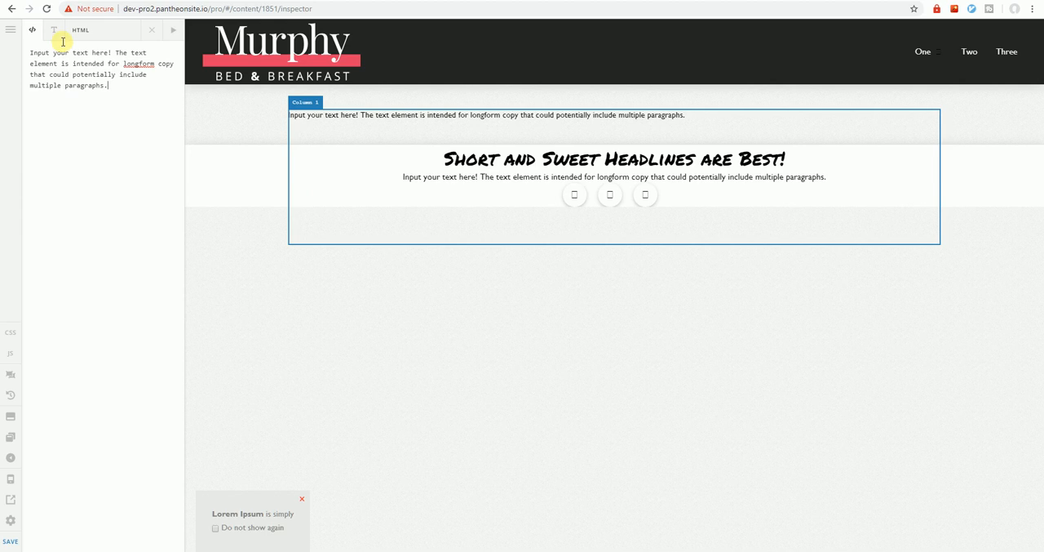
click(53, 30)
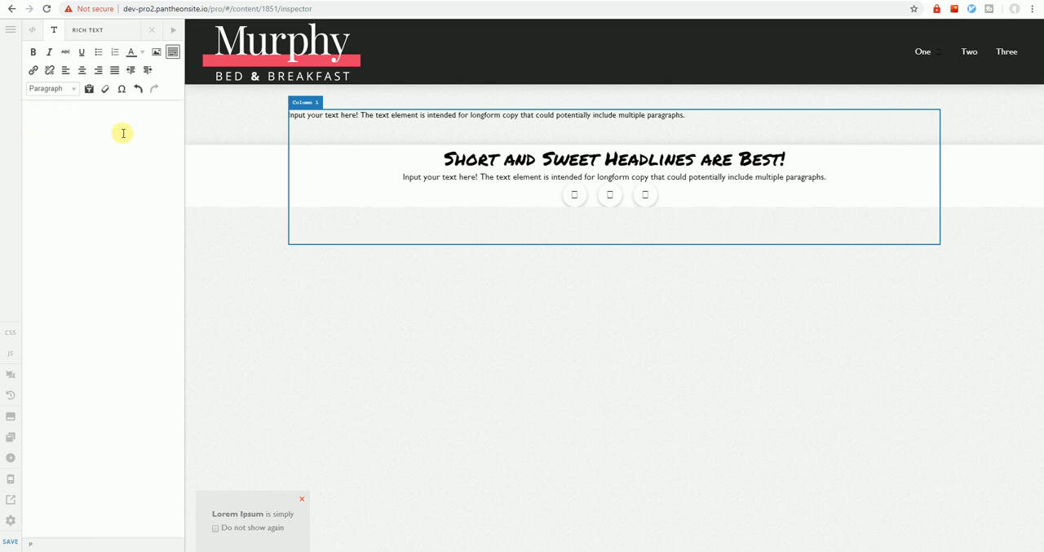
click(157, 51)
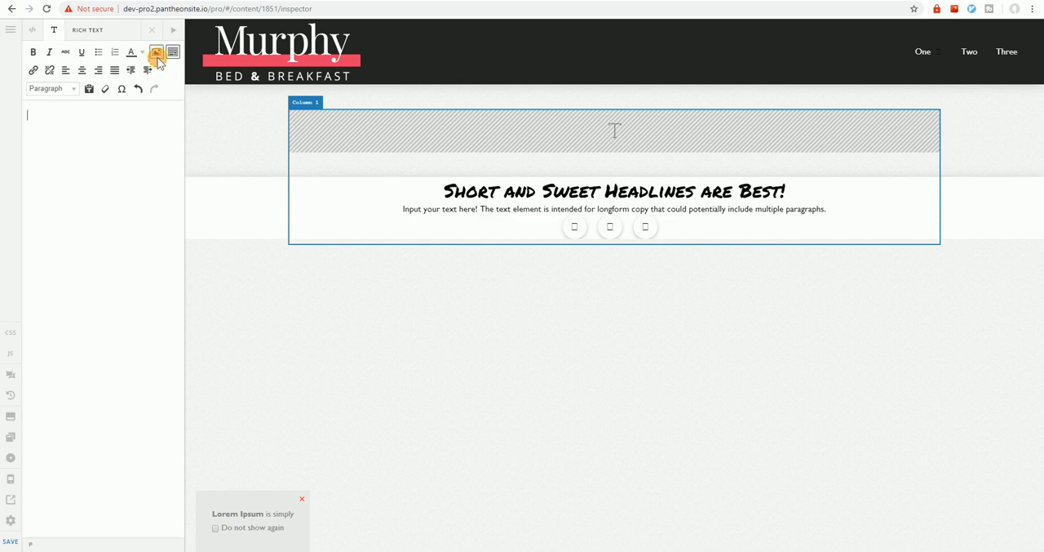
Step: Create a gallery of the raised hand, dusky forest, couple at sunset and campfire photos
click(156, 53)
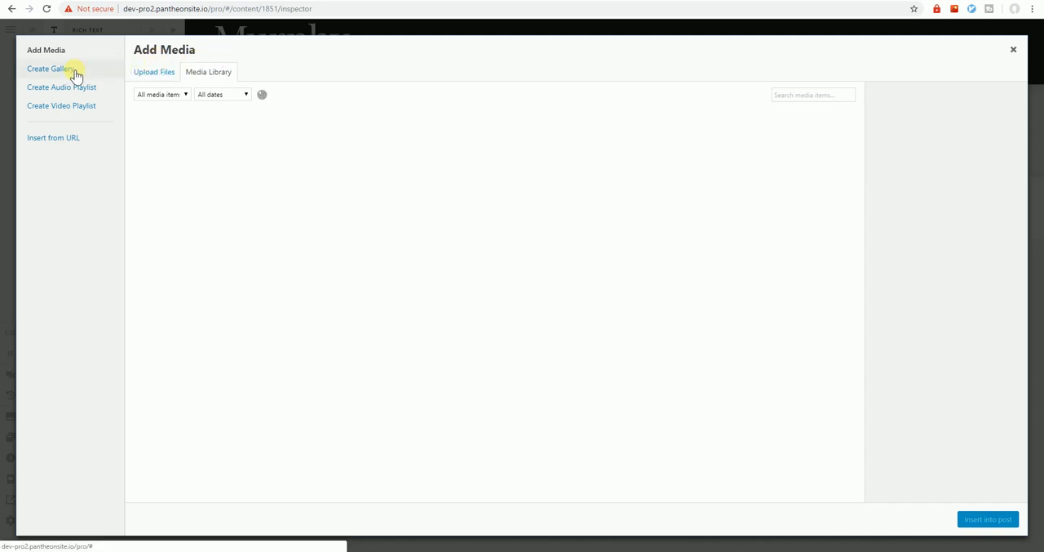
click(52, 68)
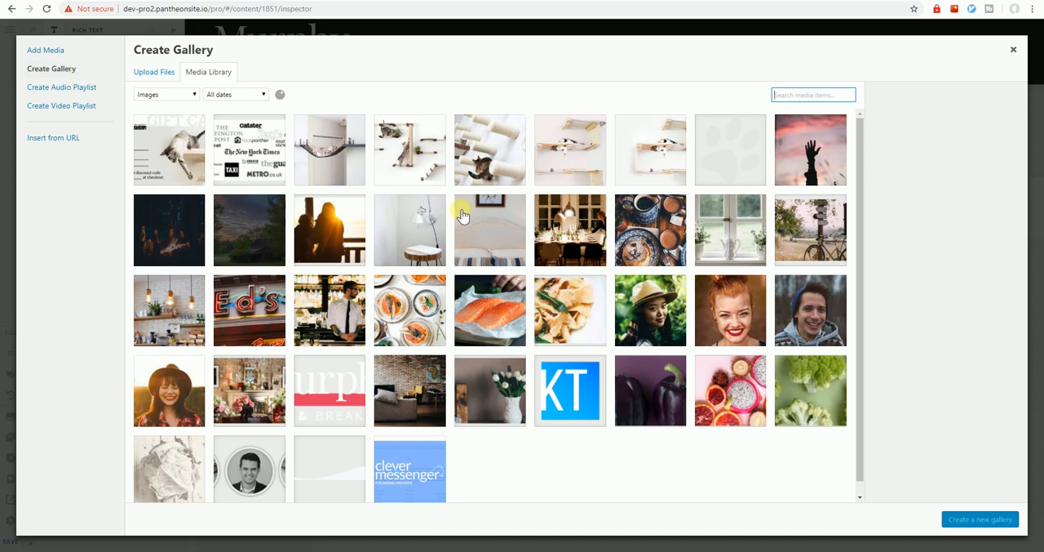
mouse_move(812, 165)
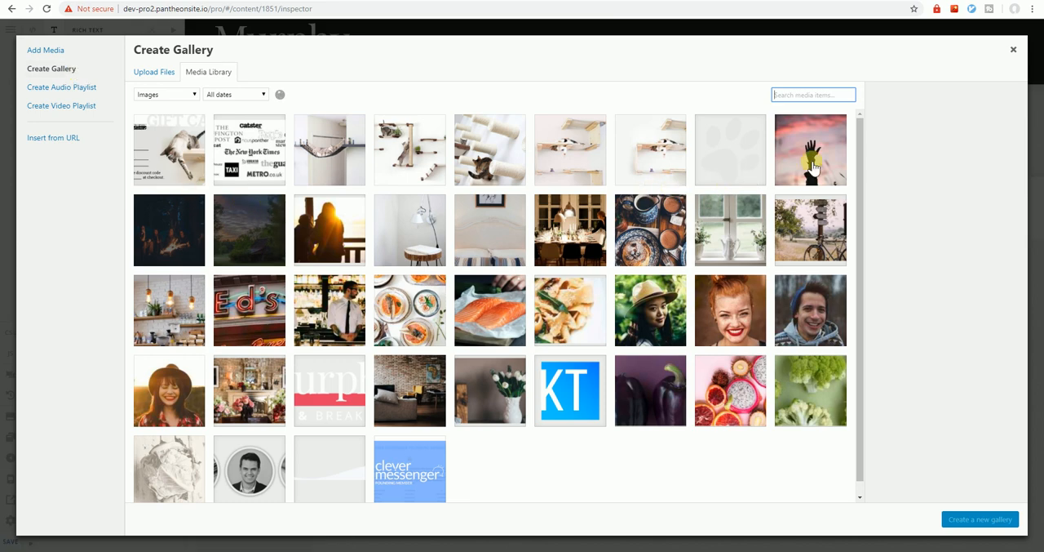
click(810, 149)
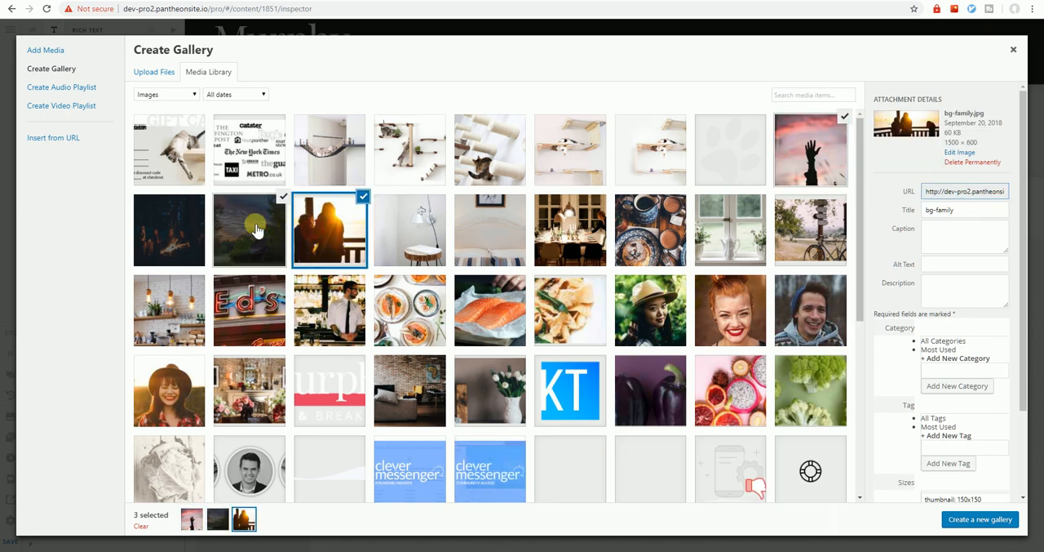
click(169, 230)
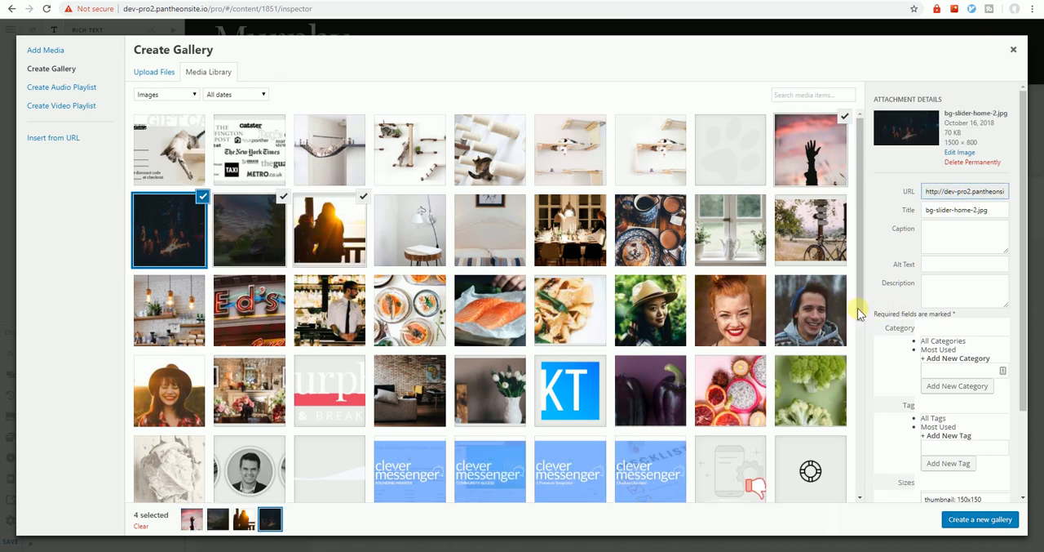
mouse_move(729, 291)
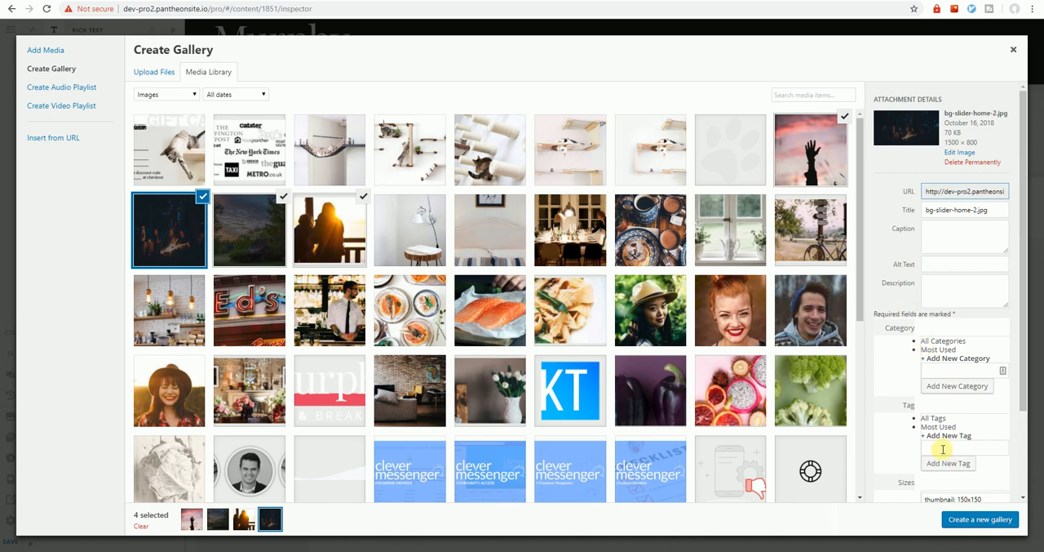
mouse_move(979, 519)
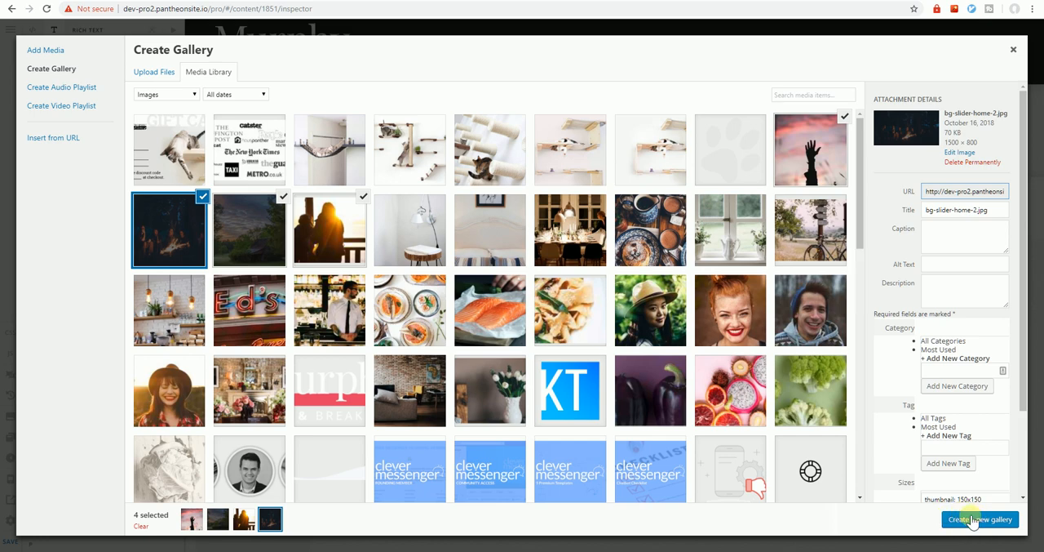
click(980, 519)
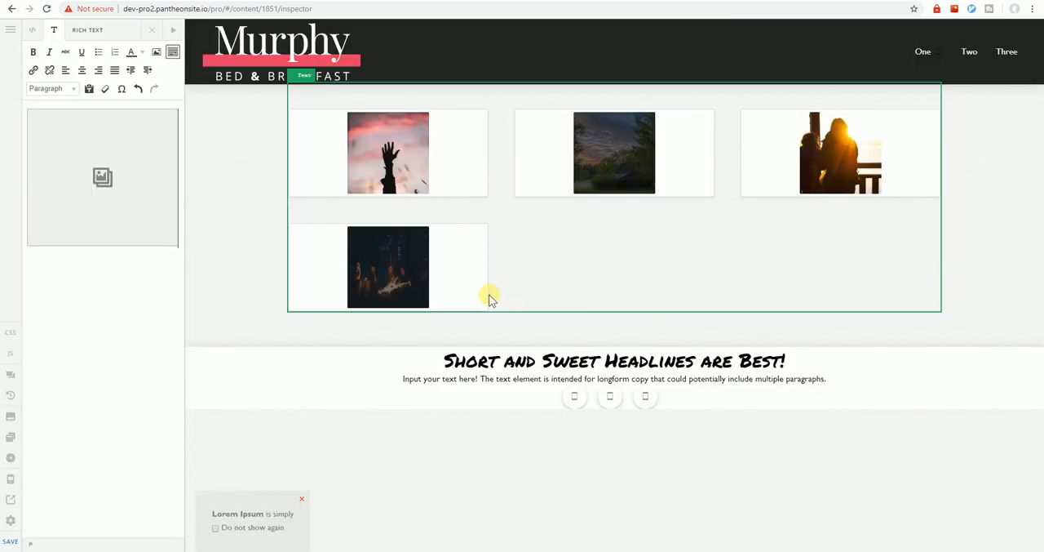
mouse_move(431, 163)
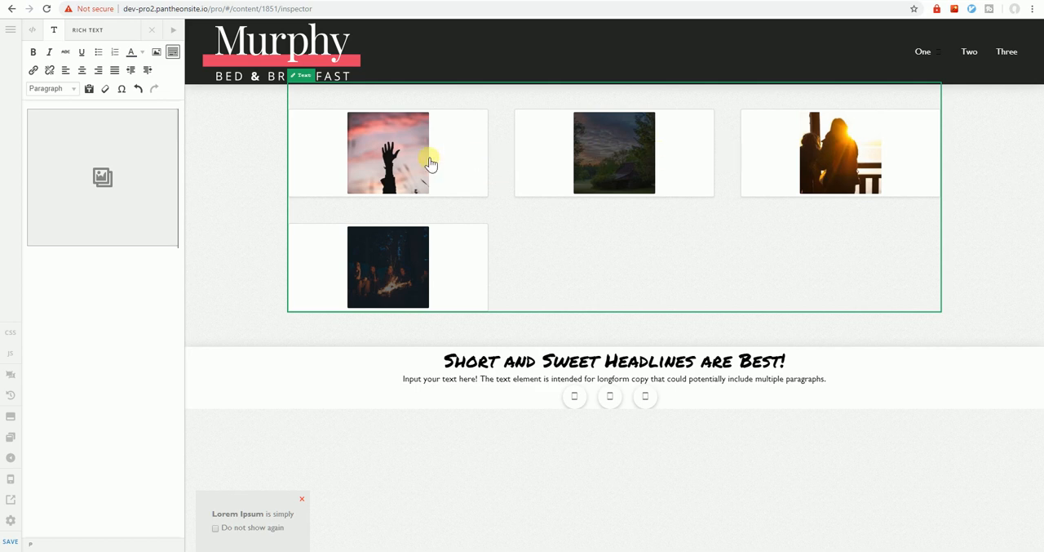
mouse_move(256, 179)
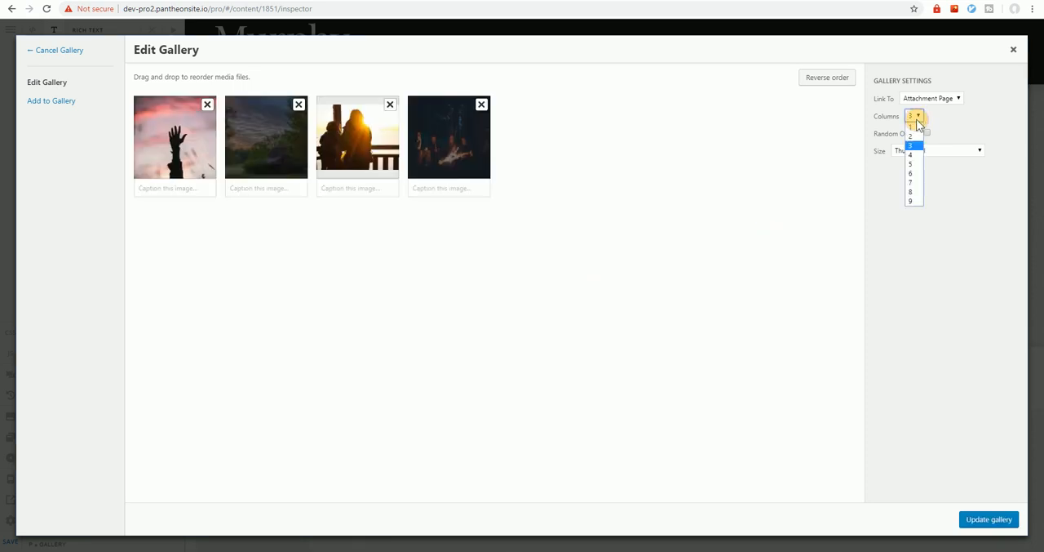
Step: Set the gallery's Columns to 4 and update the gallery settings
click(910, 154)
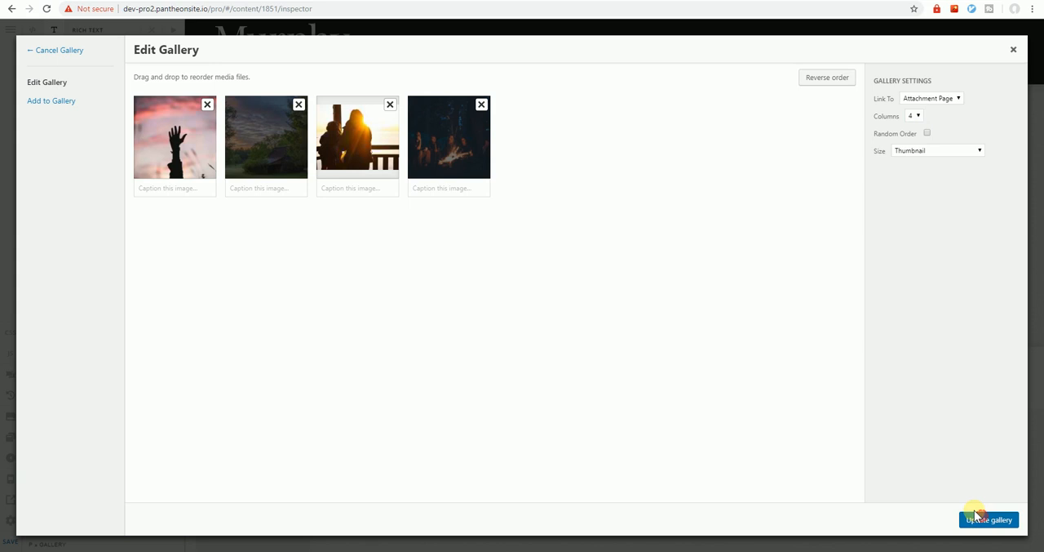
click(988, 519)
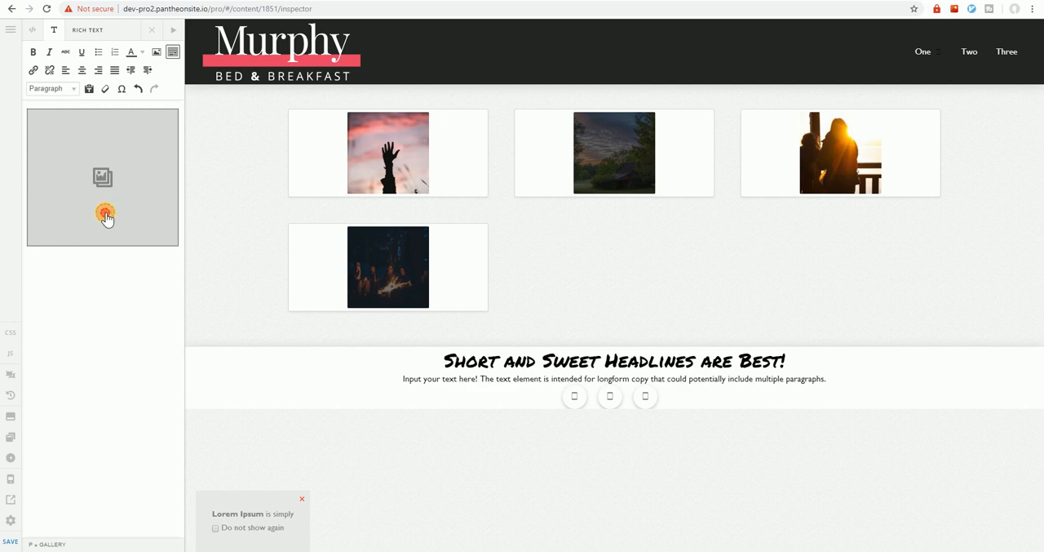
click(103, 214)
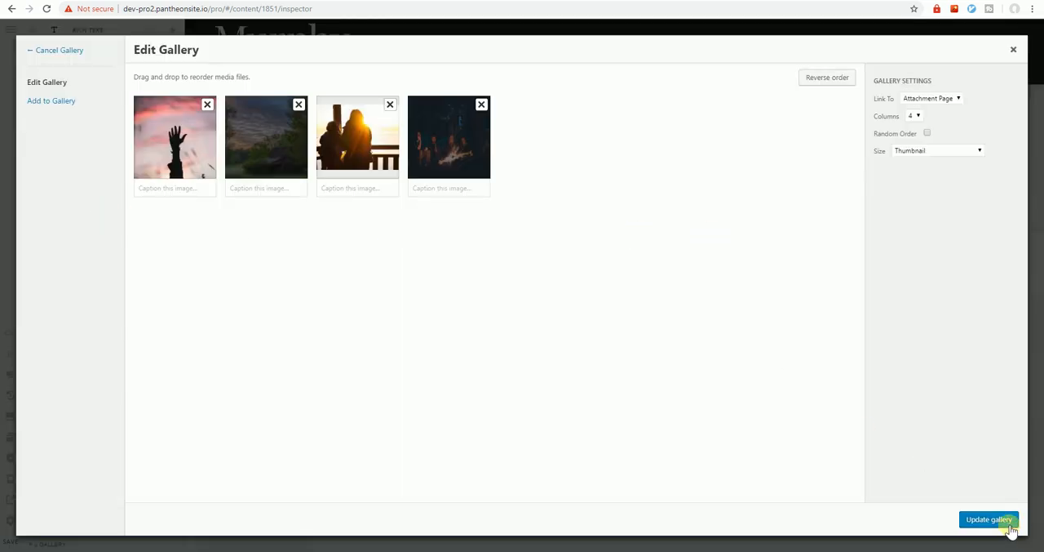
click(989, 519)
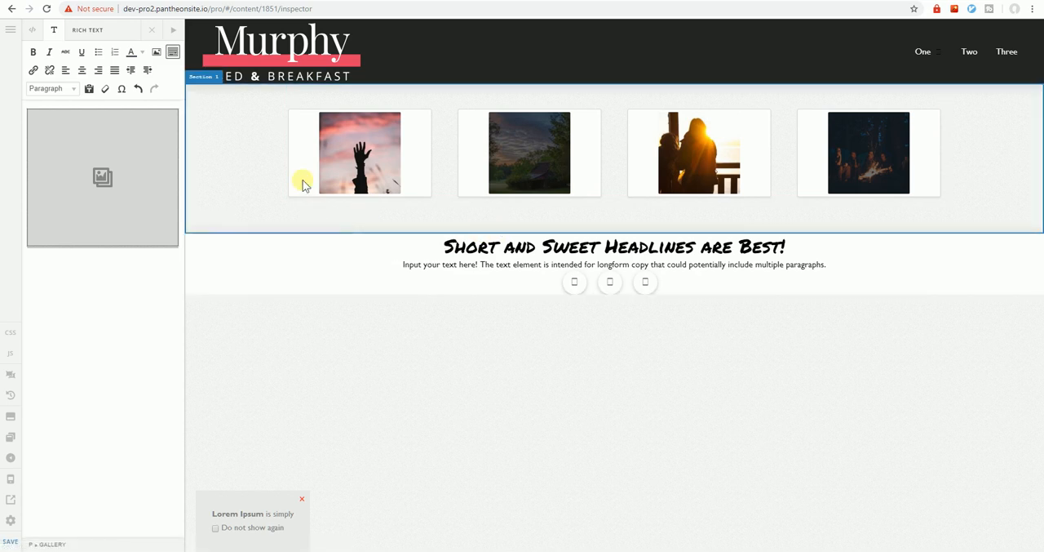
Step: Leave the text editor so the gallery shortcode renders, then view Section 1 in Layout
click(157, 32)
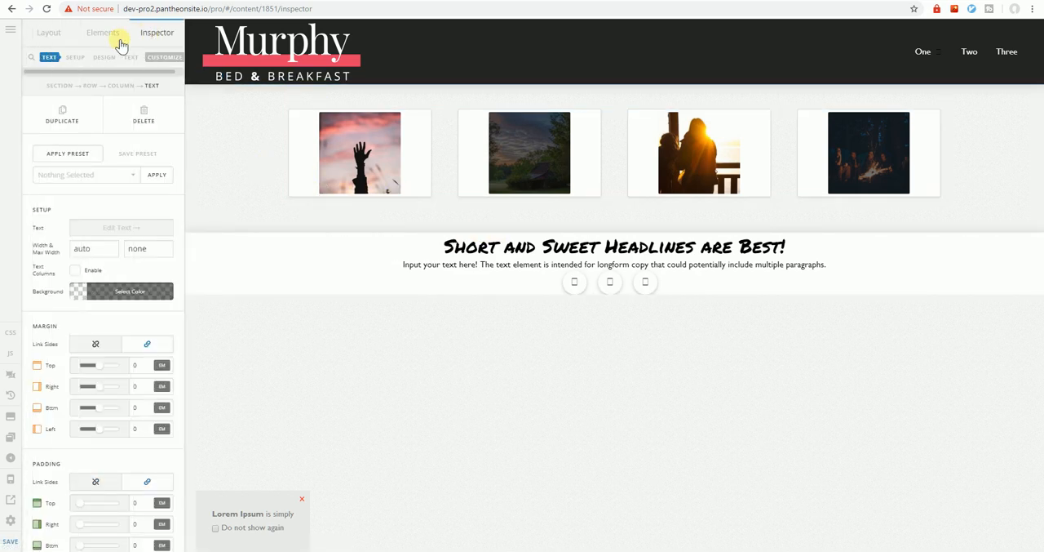
click(49, 32)
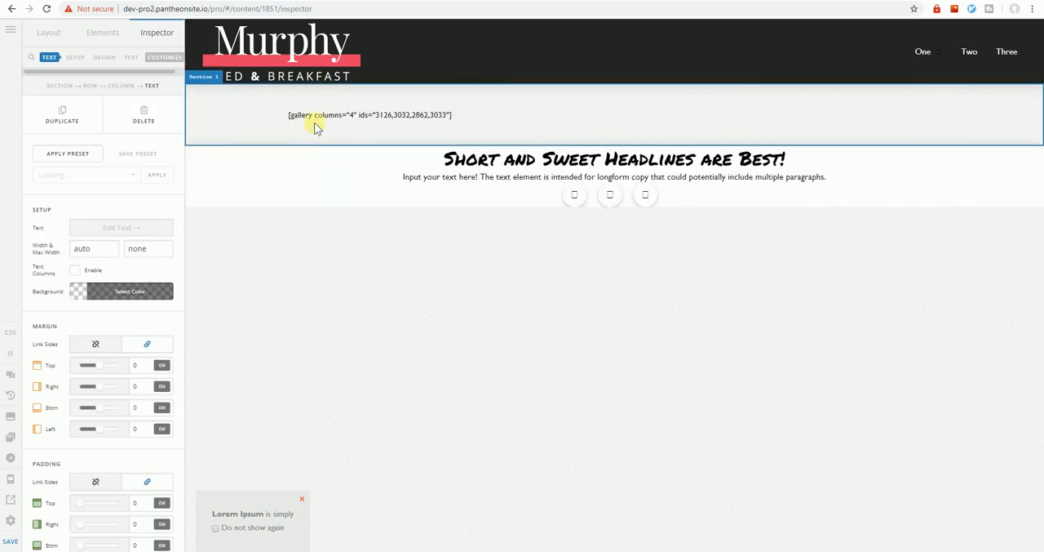
click(372, 114)
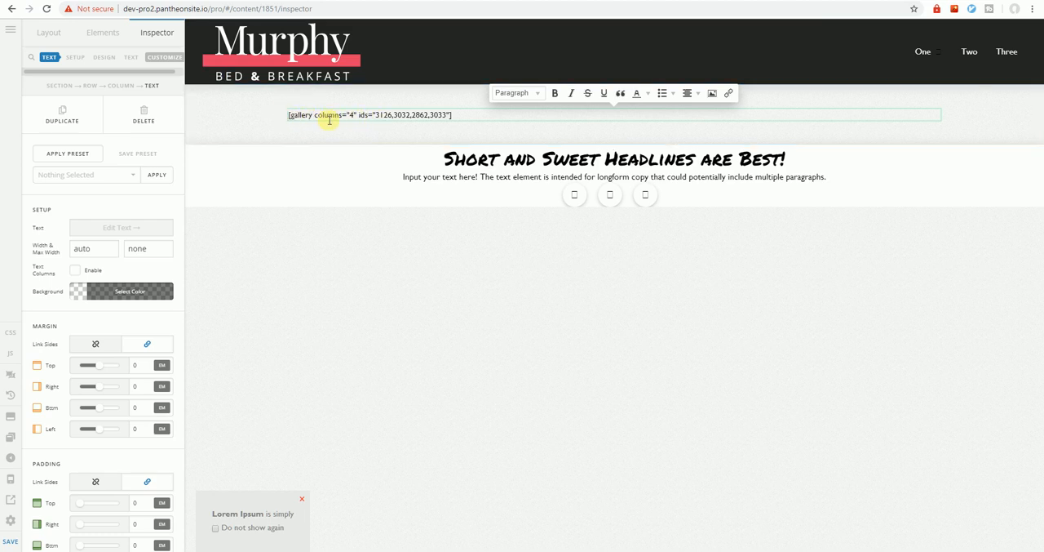
mouse_move(476, 130)
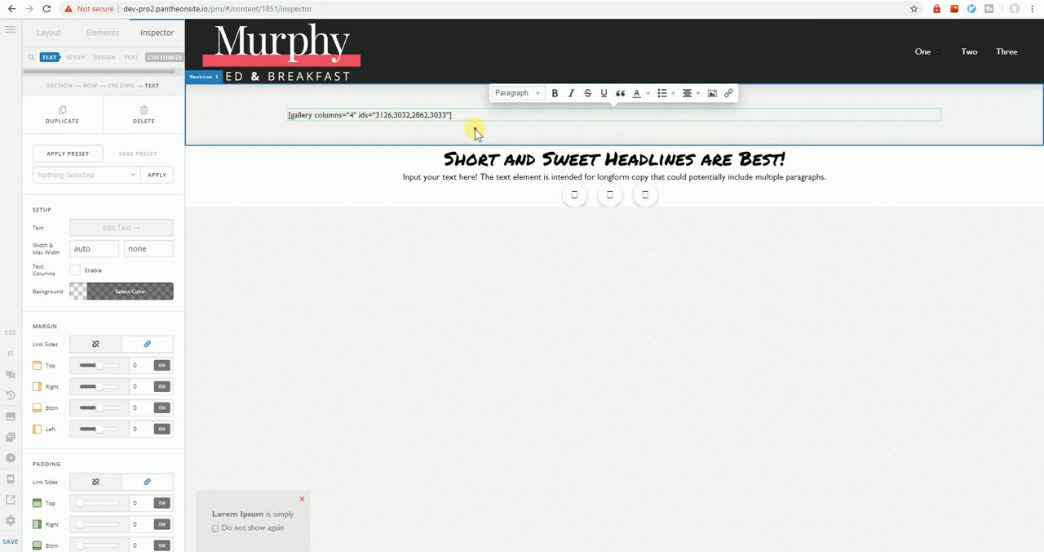
click(117, 57)
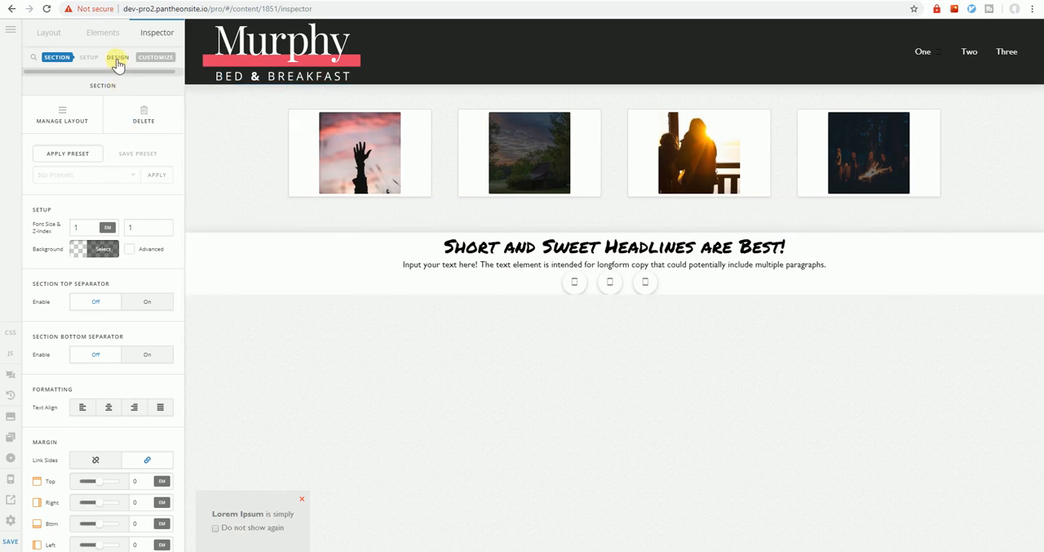
click(48, 31)
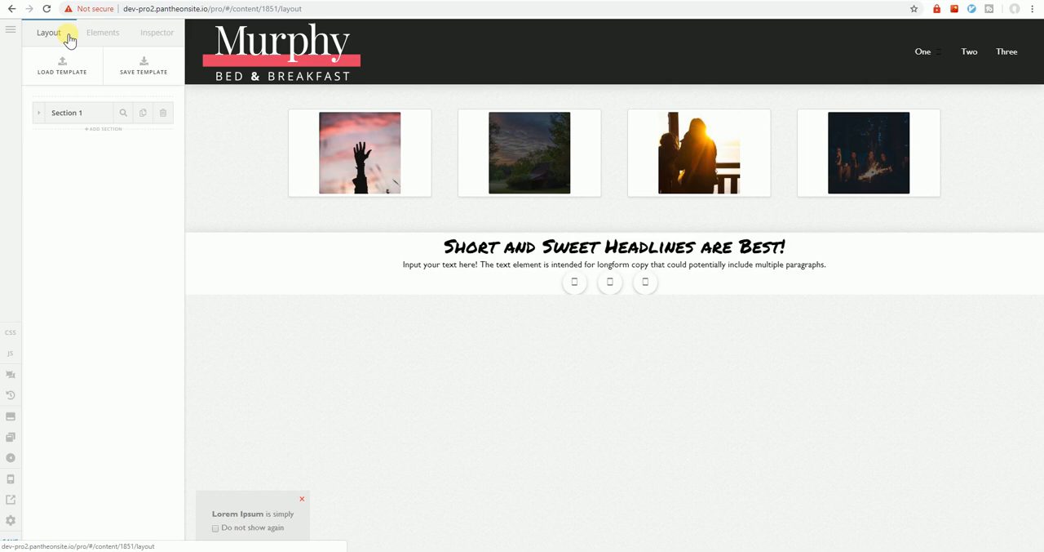
Step: Search the elements for 'envira' and add Section 2 below the gallery
click(102, 33)
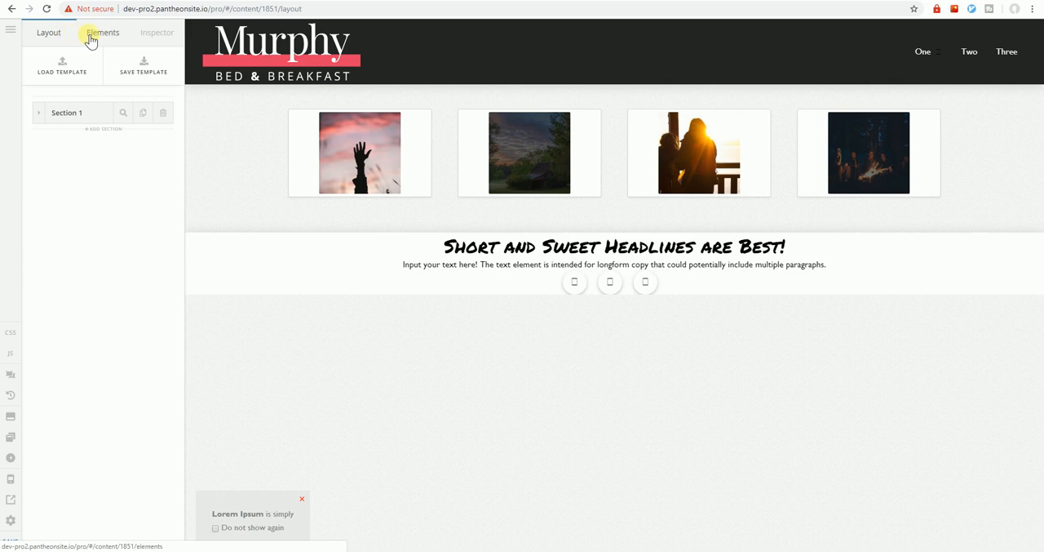
click(102, 32)
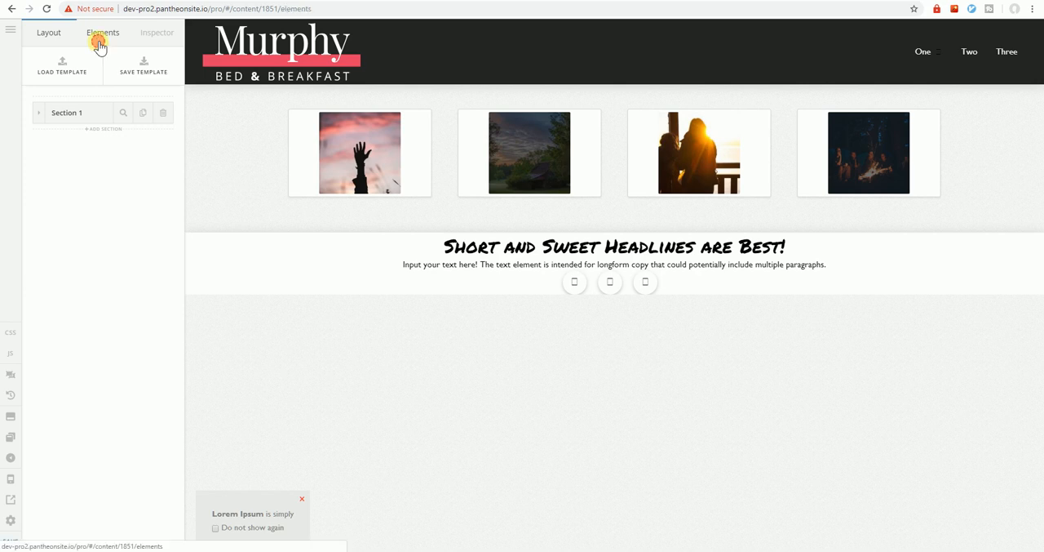
click(103, 32)
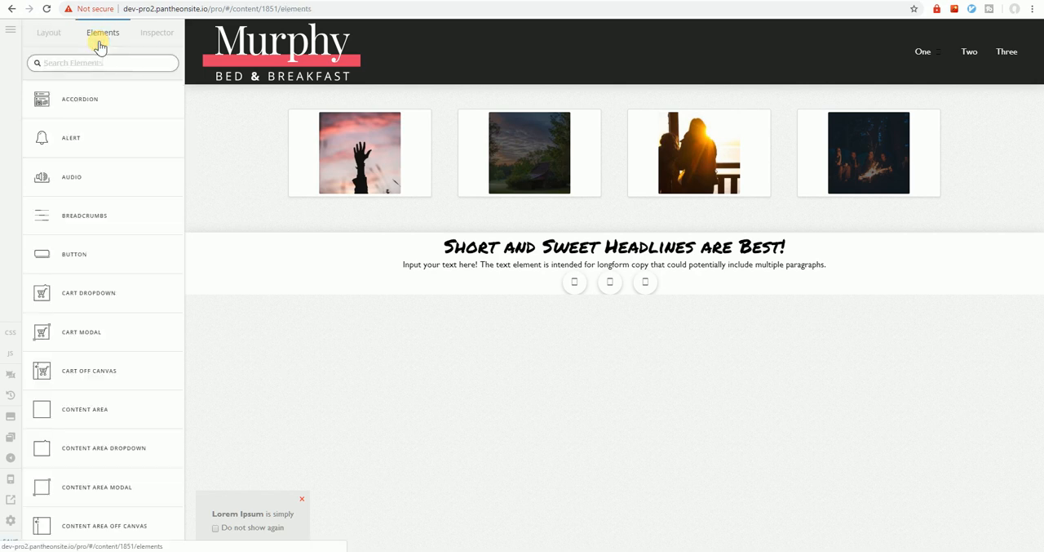
text(envir)
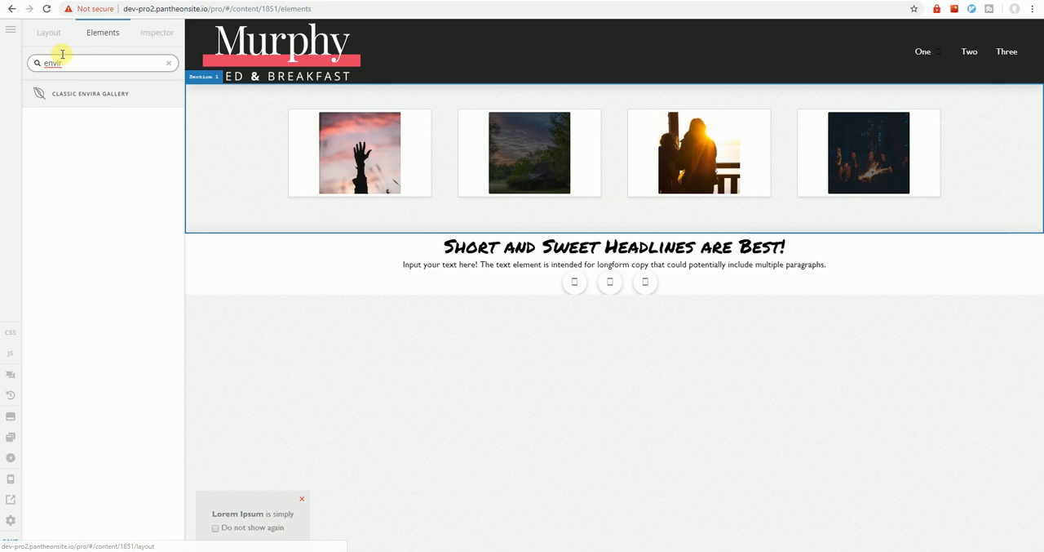
click(48, 32)
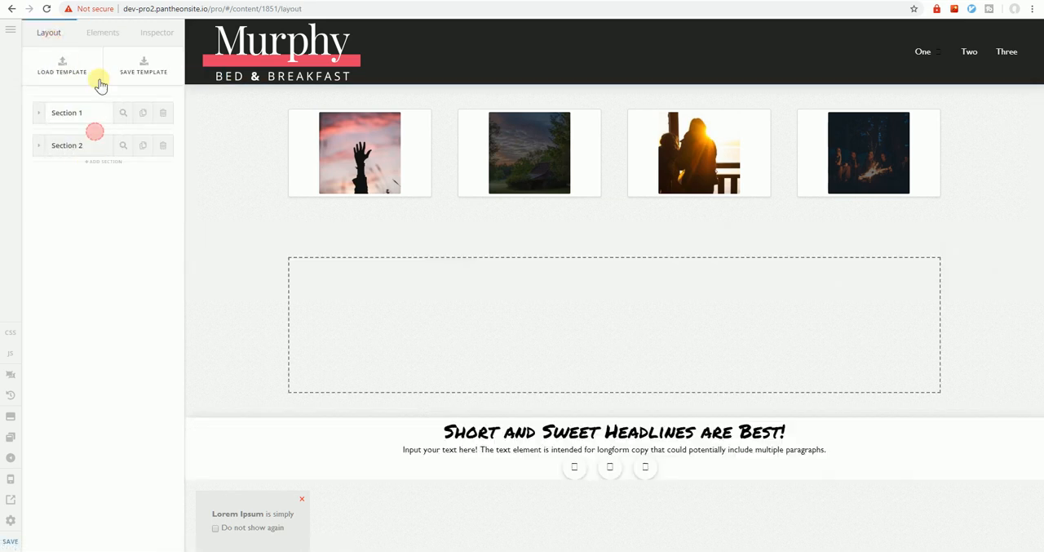
click(102, 32)
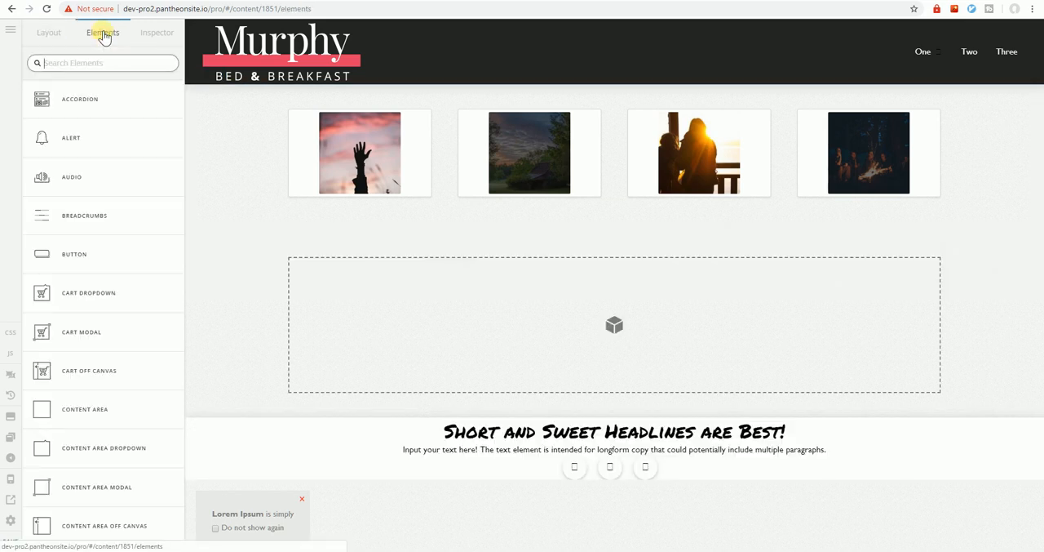
Step: Add the Classic Envira Gallery element to Section 2 with the Test gallery selected
text(envira)
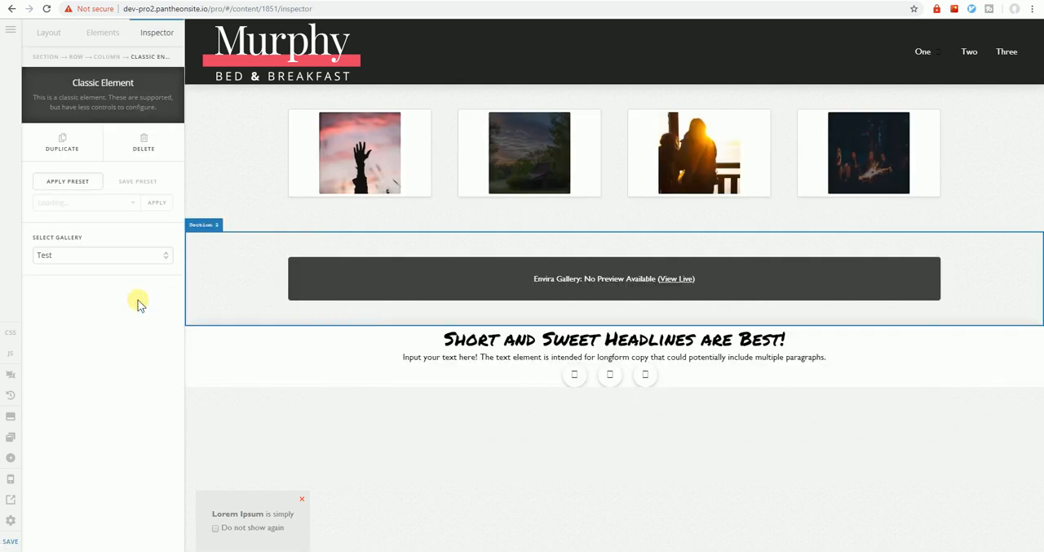
click(535, 285)
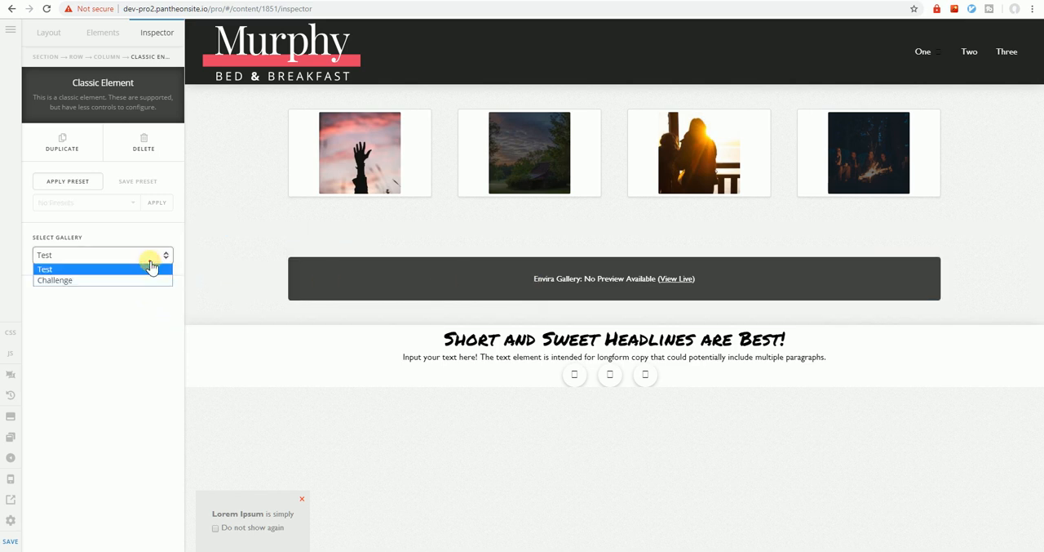
click(45, 268)
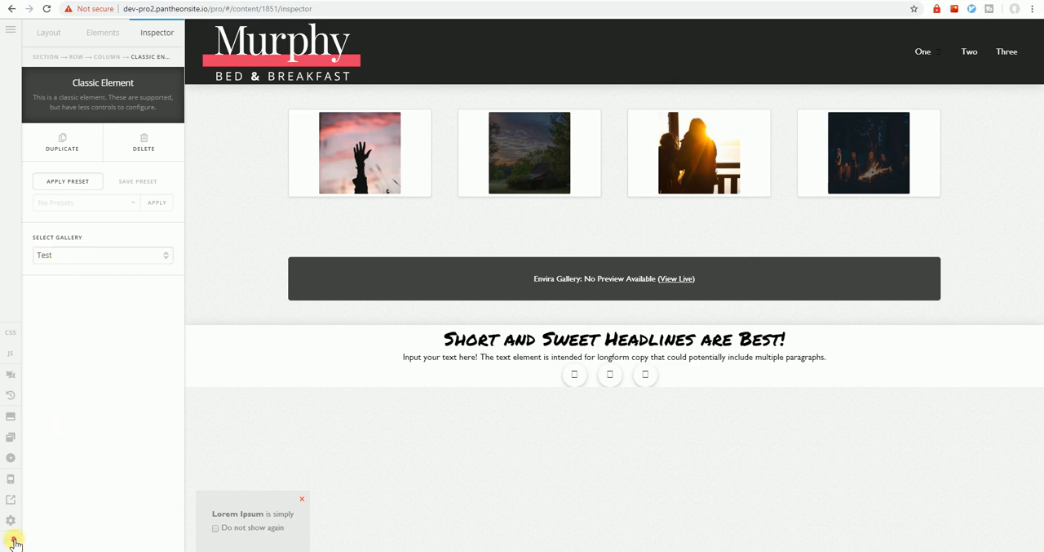
mouse_move(54, 514)
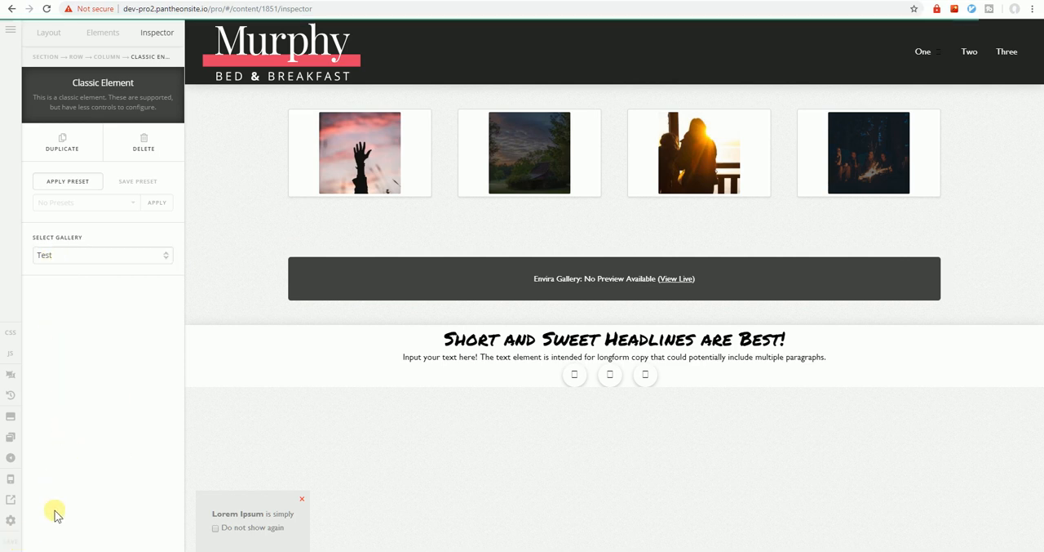
mouse_move(88, 486)
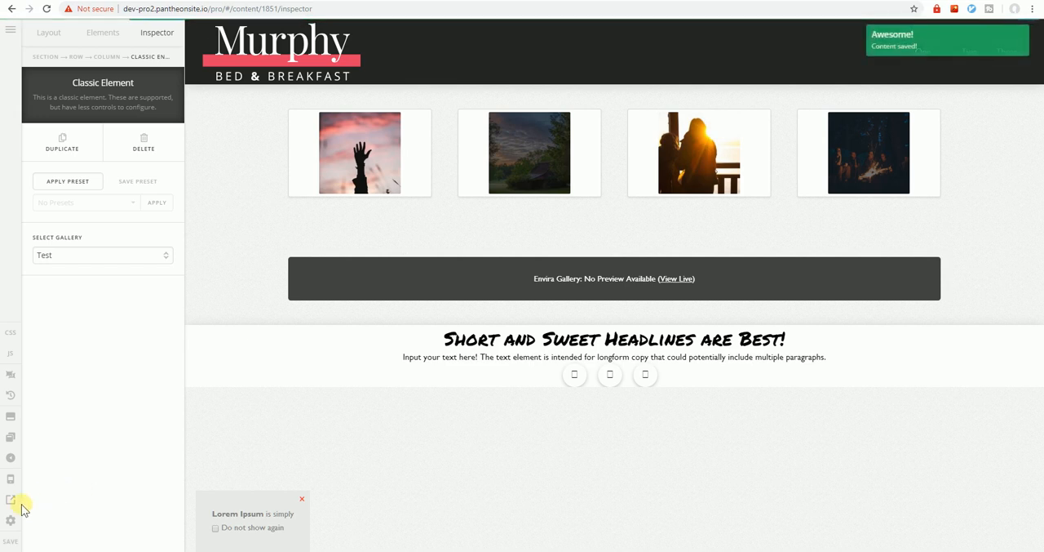
Step: View the saved Murphy B&B page live to check the four-photo row
click(676, 278)
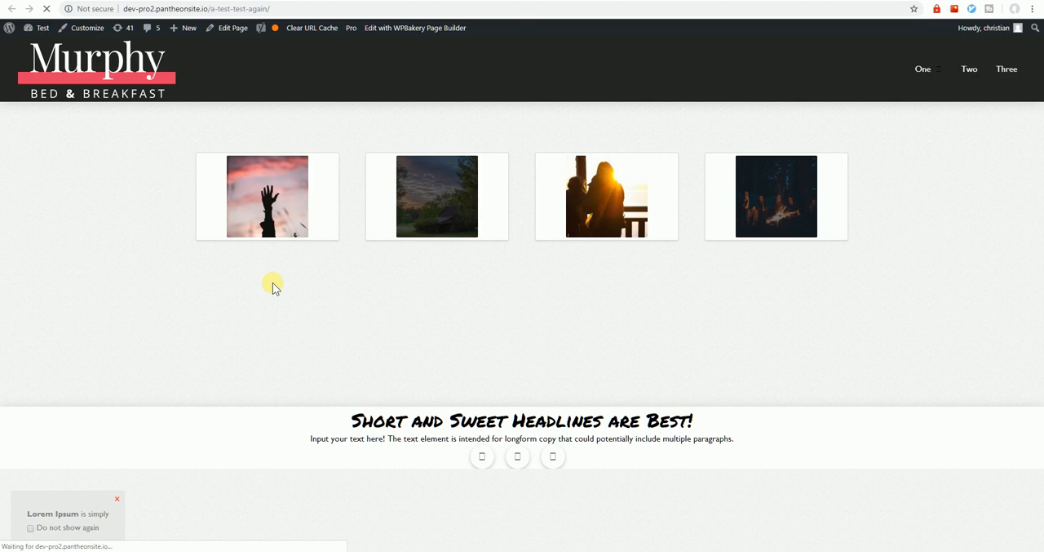
mouse_move(134, 308)
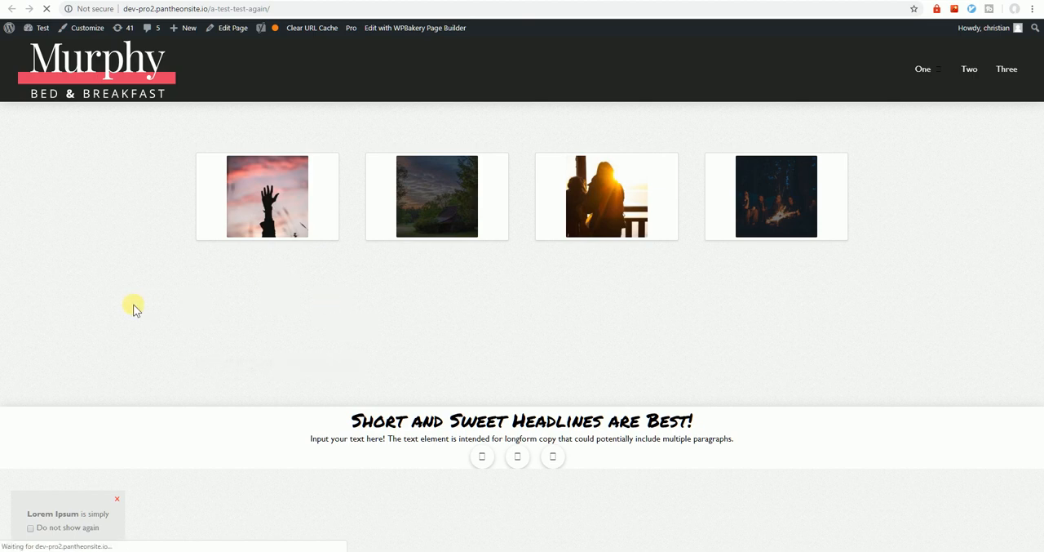
mouse_move(149, 343)
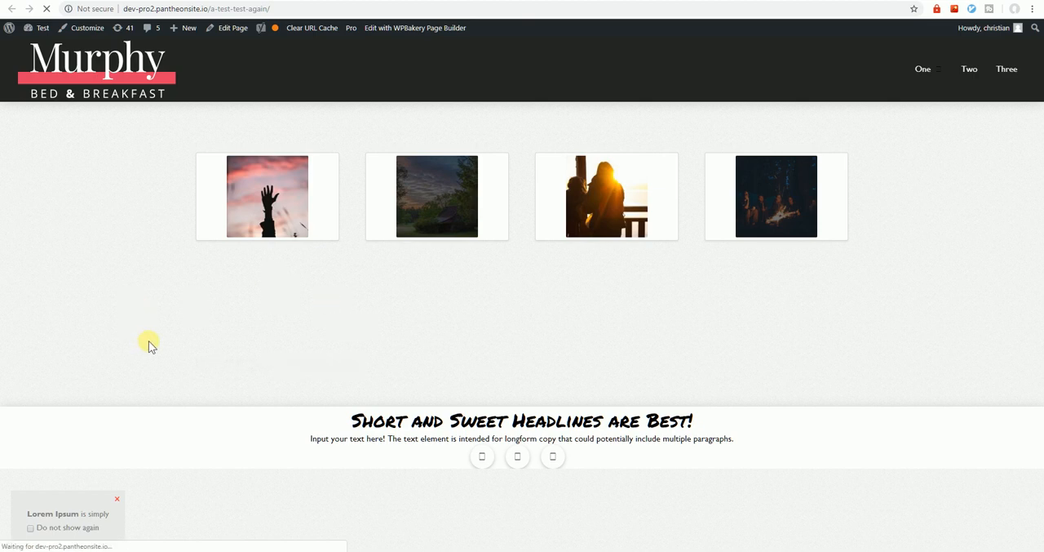
mouse_move(236, 363)
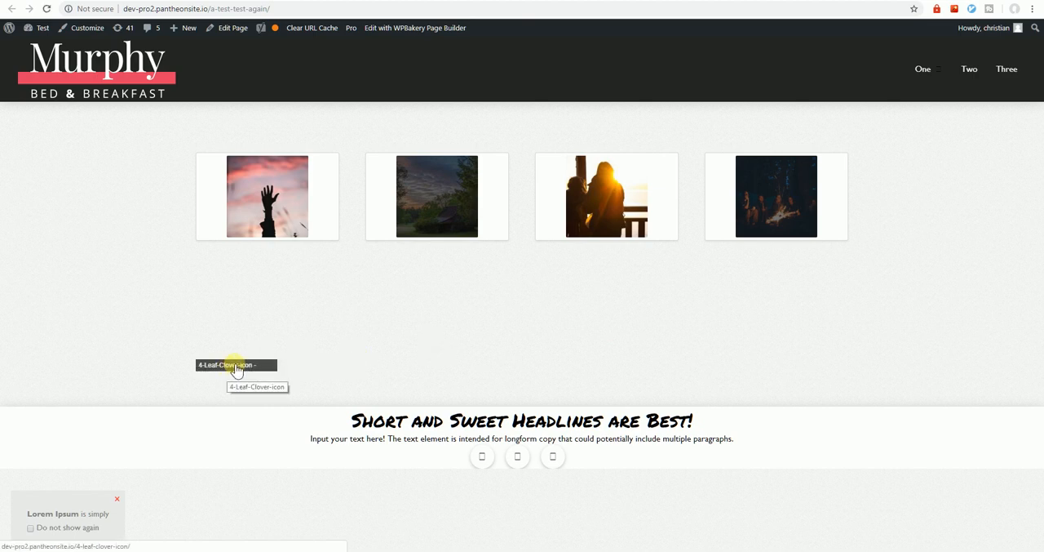
mouse_move(261, 359)
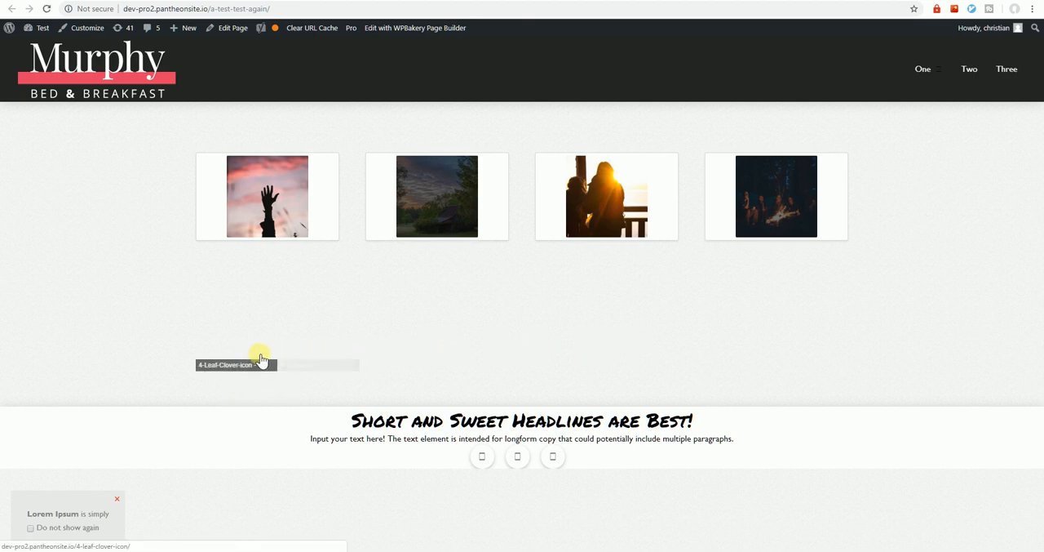
mouse_move(300, 352)
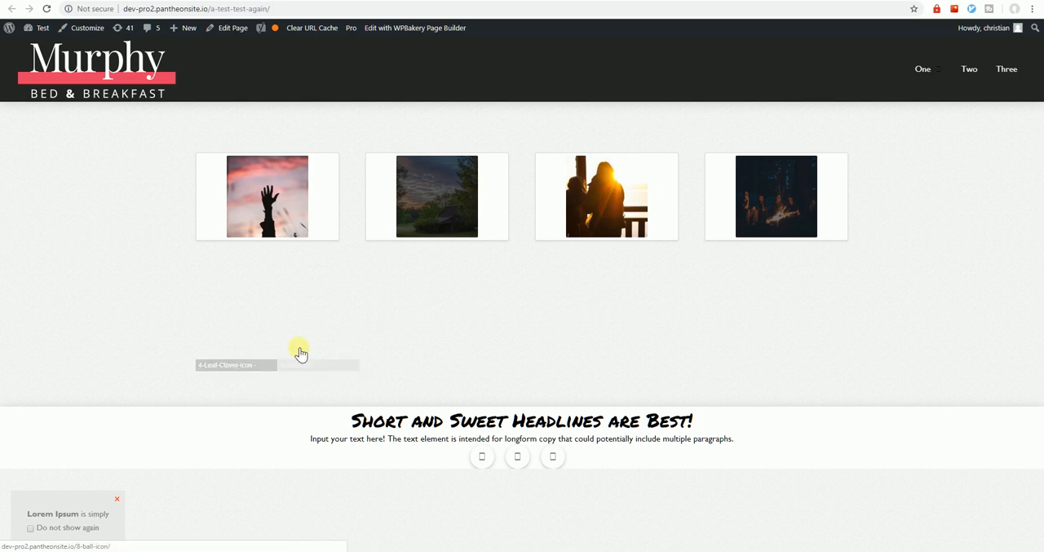
mouse_move(271, 87)
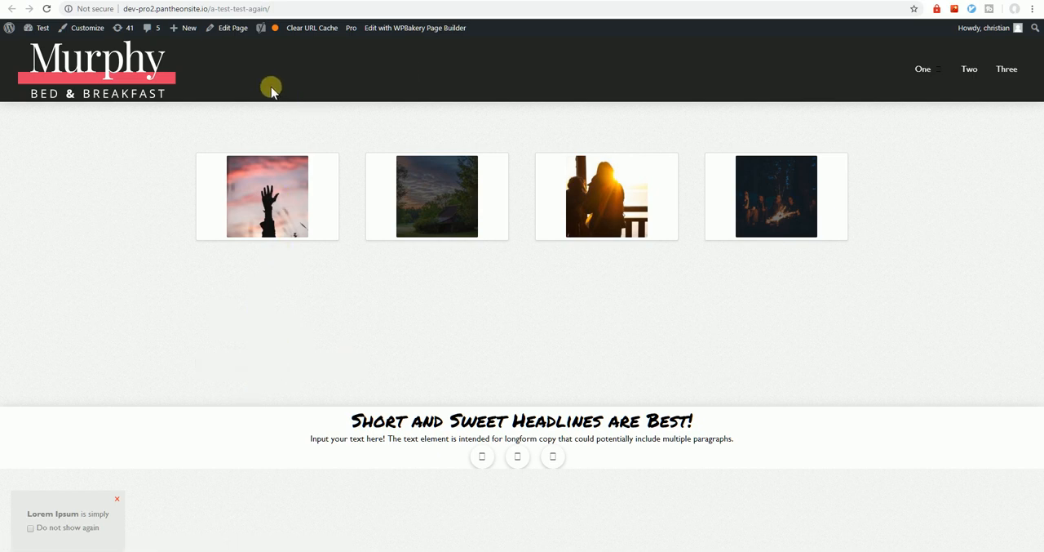
Step: Go to the WordPress Dashboard and open the Envira Gallery list
click(41, 28)
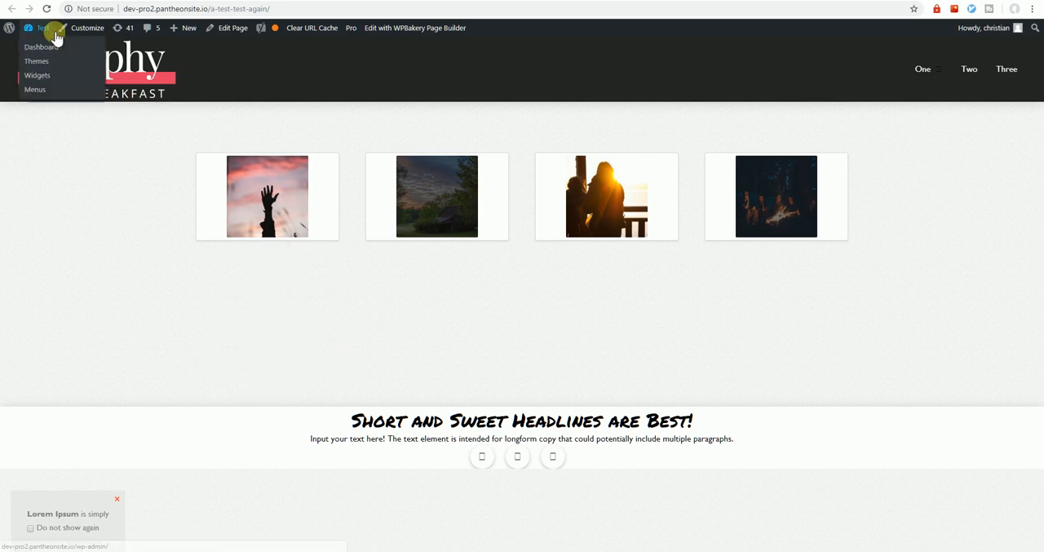
mouse_move(214, 77)
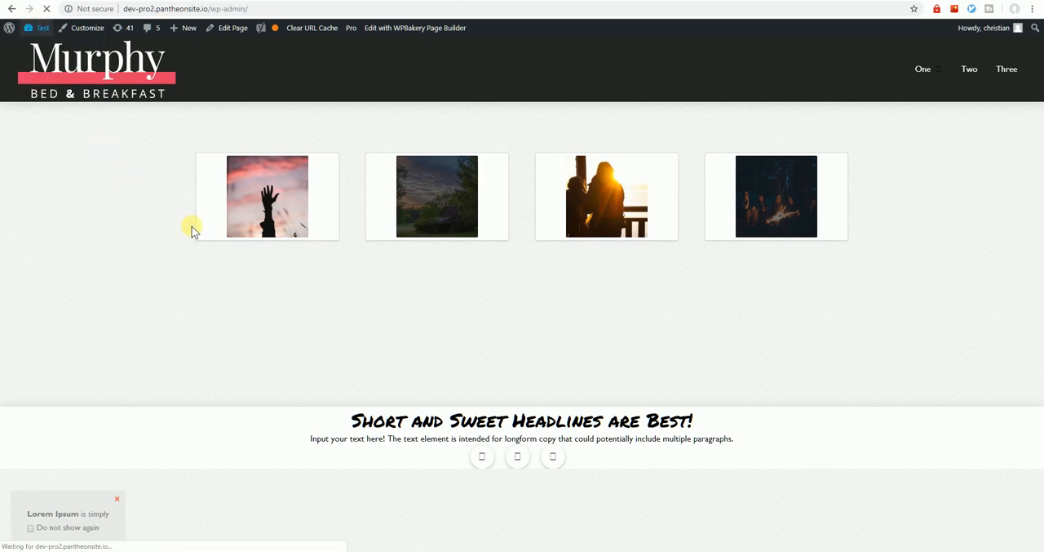
mouse_move(149, 306)
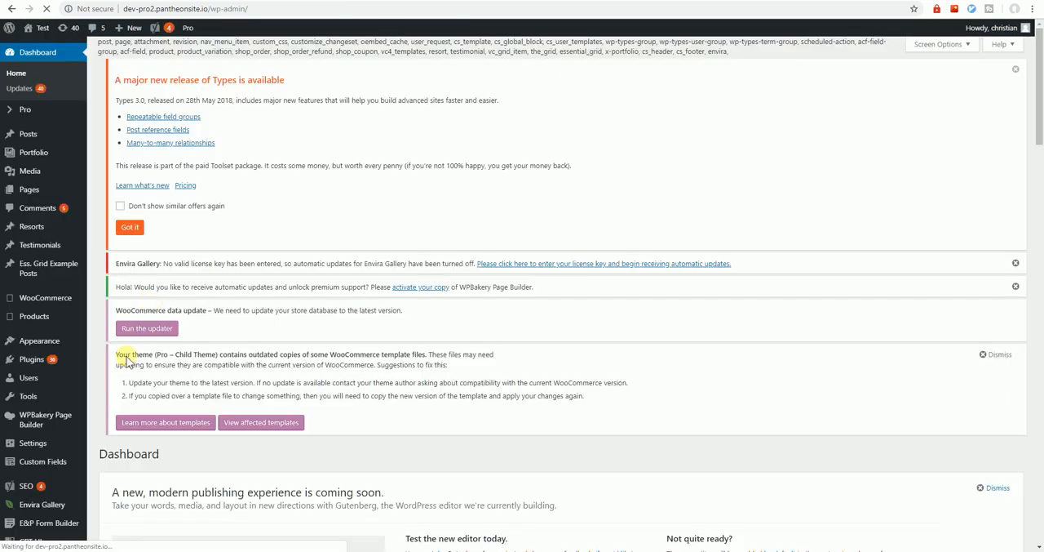
scroll(down, 3)
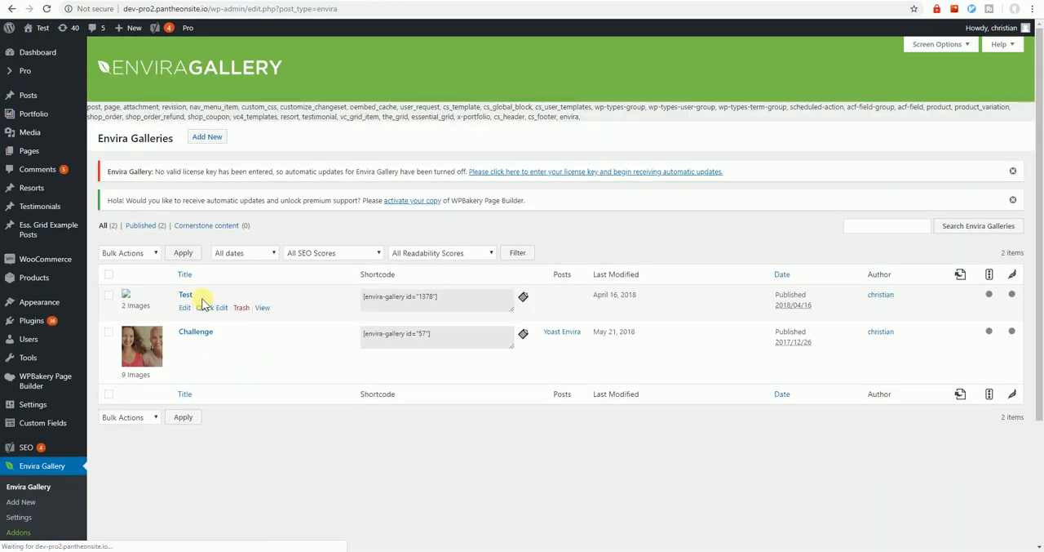
Step: Open the Test Envira gallery for editing and scroll to its images
click(186, 295)
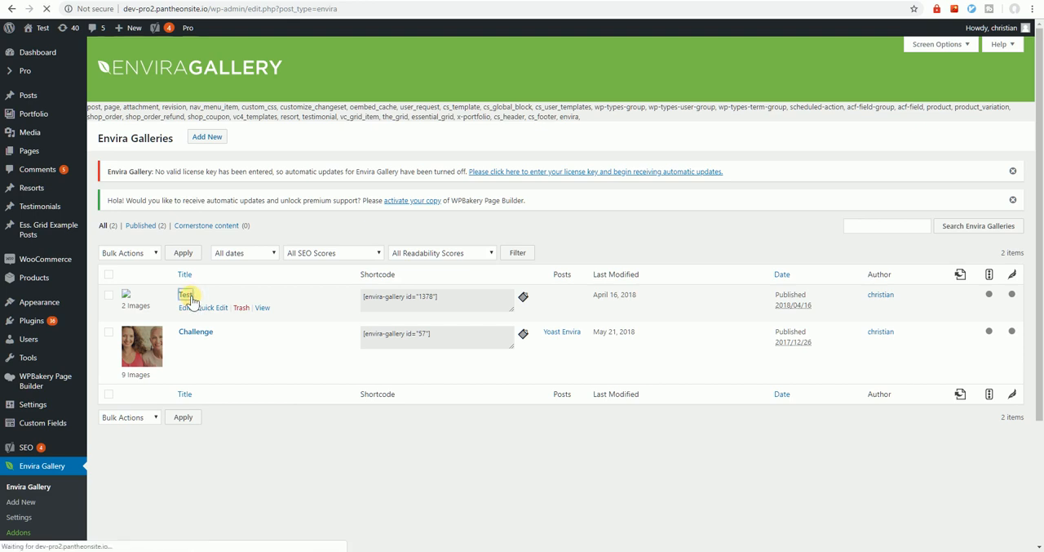
click(186, 294)
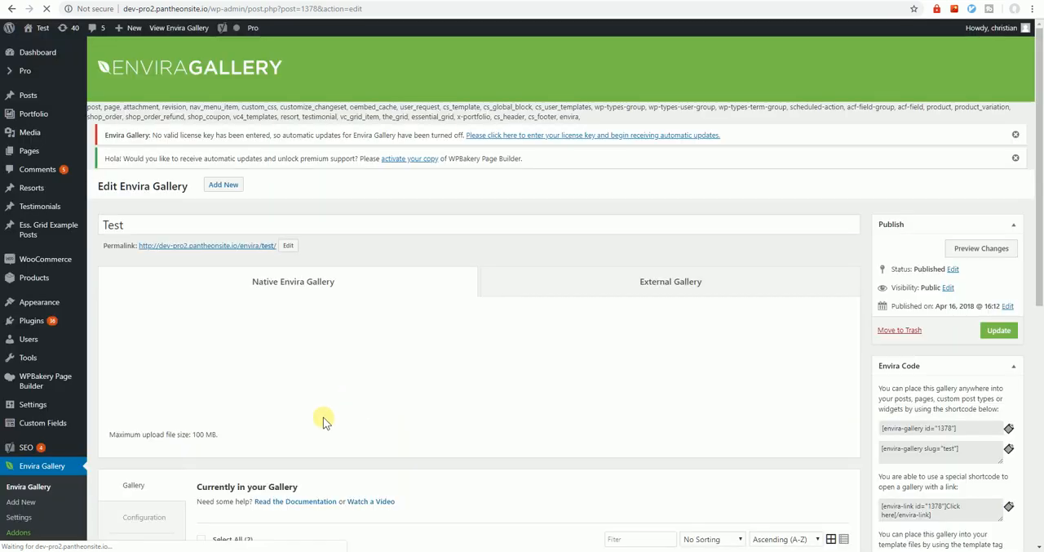
scroll(down, 3)
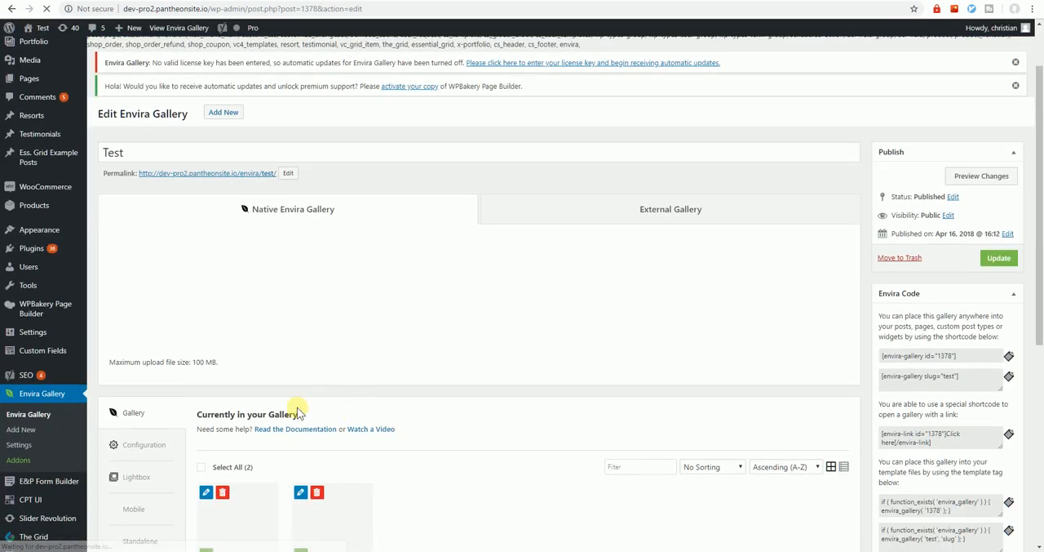
scroll(down, 3)
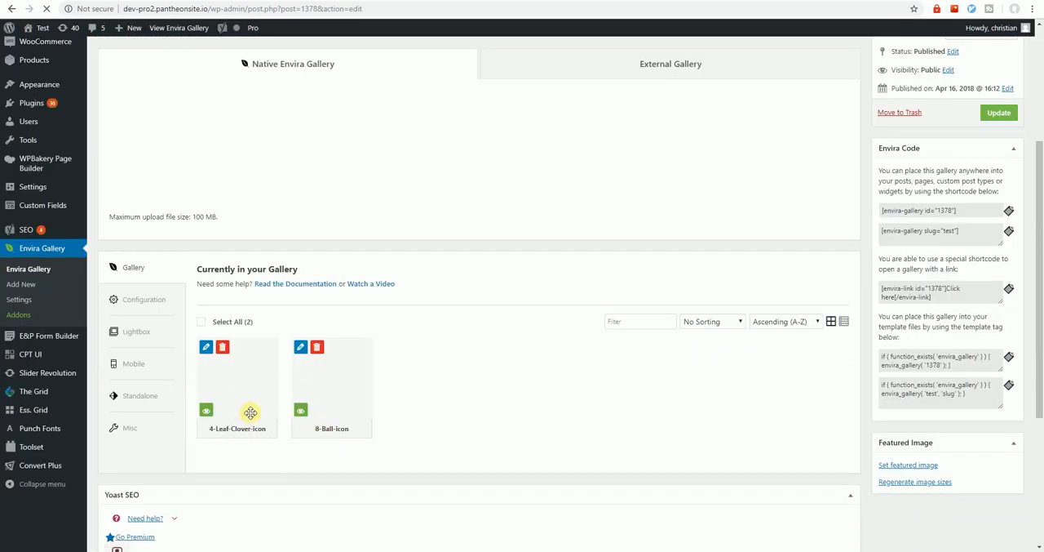
scroll(up, 3)
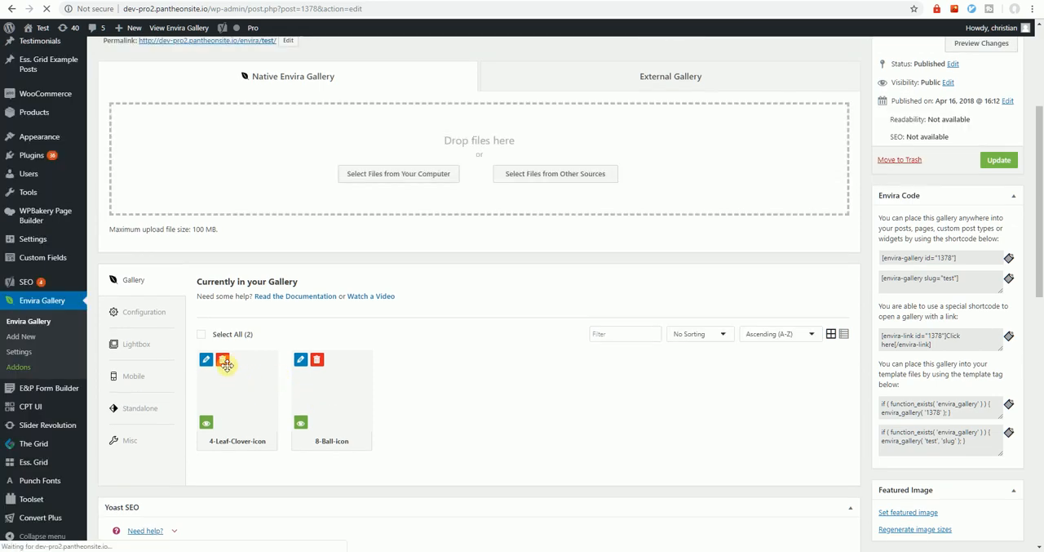
Step: Delete the 4-Leaf-Clover-icon image, confirm, and select the remaining 8-Ball-icon
click(222, 359)
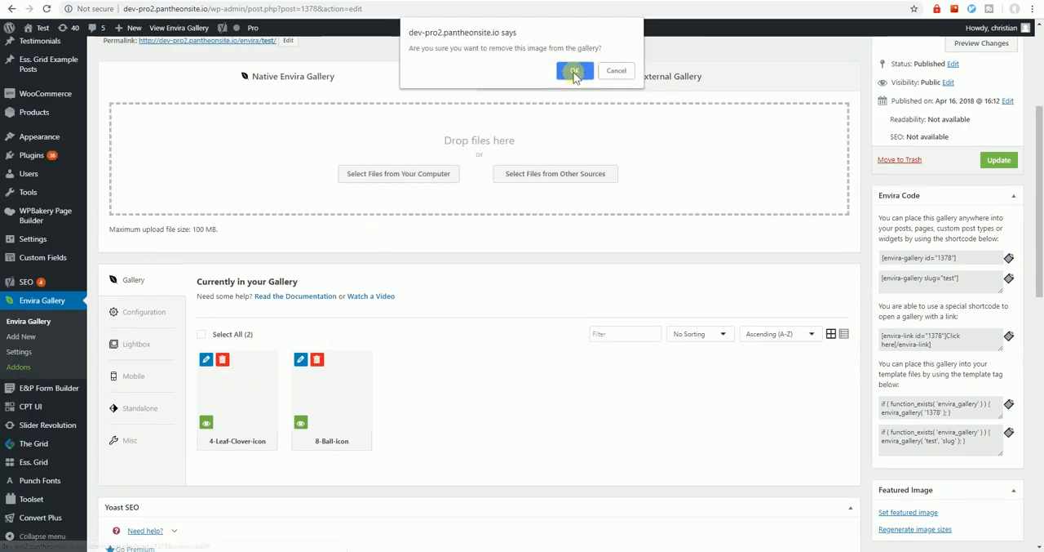
click(575, 71)
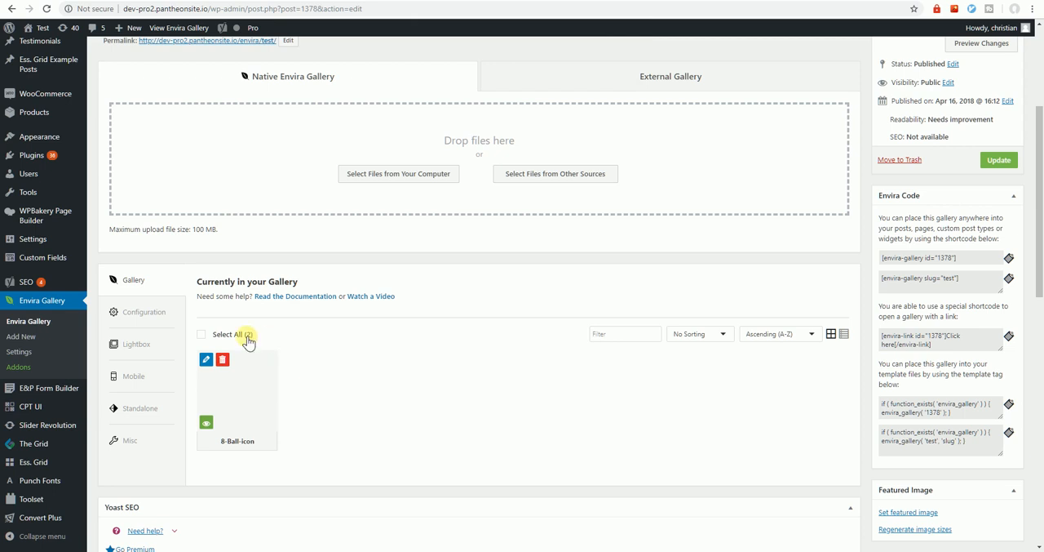
click(202, 333)
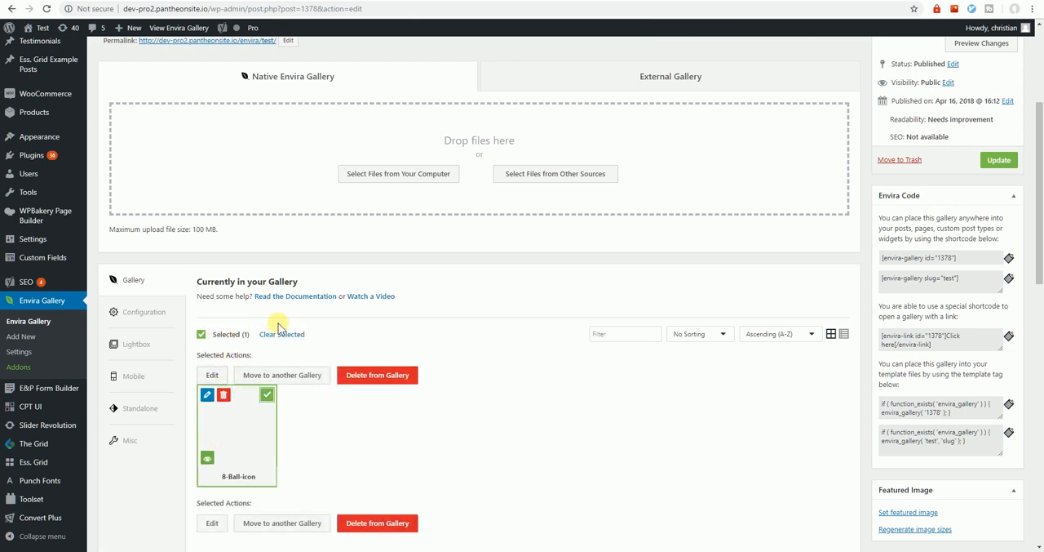
mouse_move(476, 220)
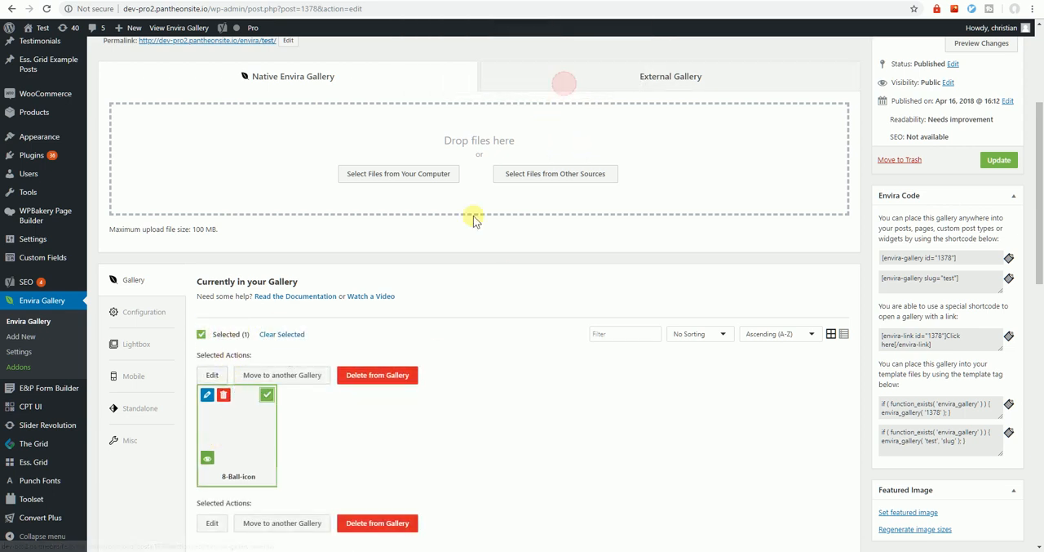
Step: Pick library photos for the Envira gallery, ending with the campfire and dusk landscape shots
click(377, 375)
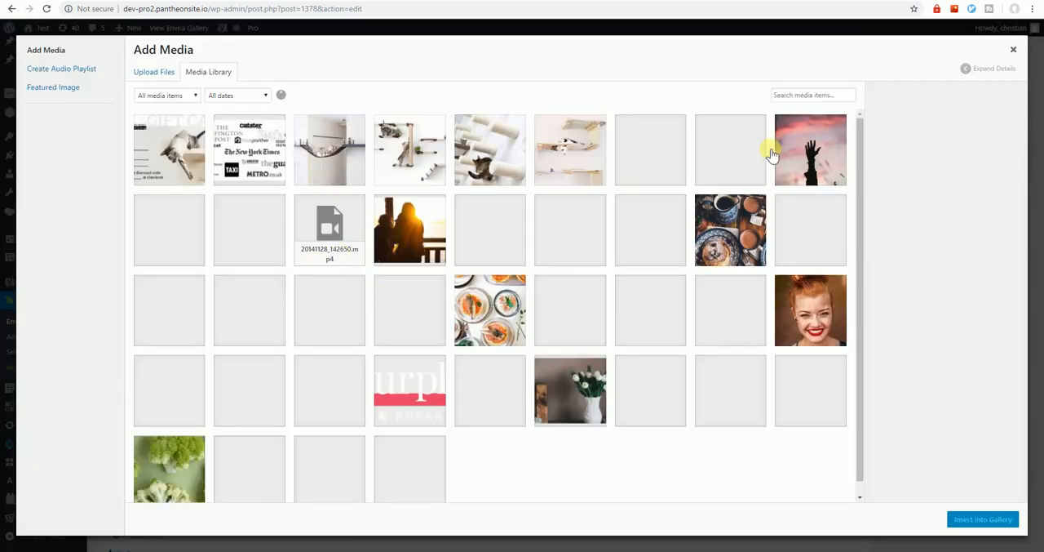
click(409, 230)
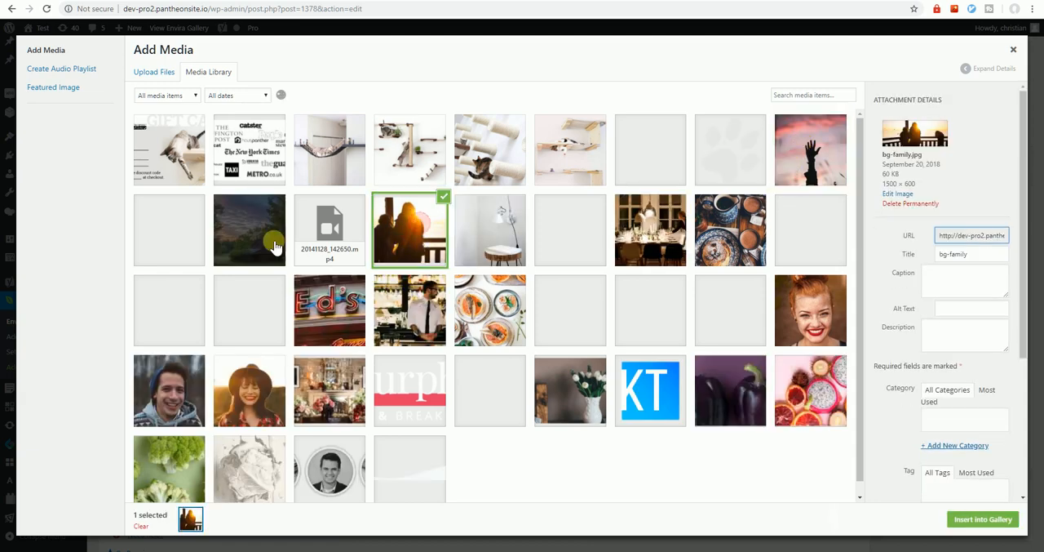
click(249, 230)
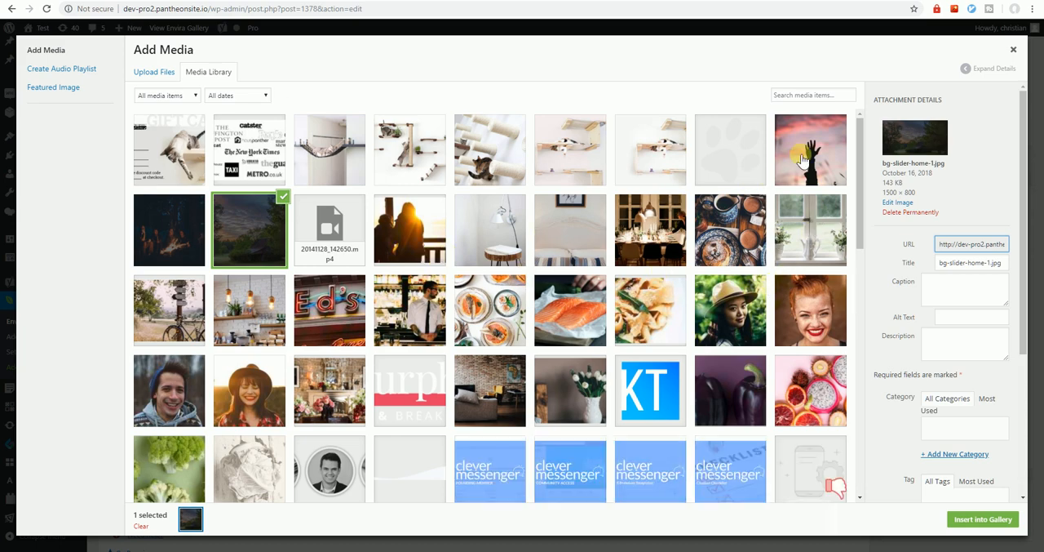
click(810, 150)
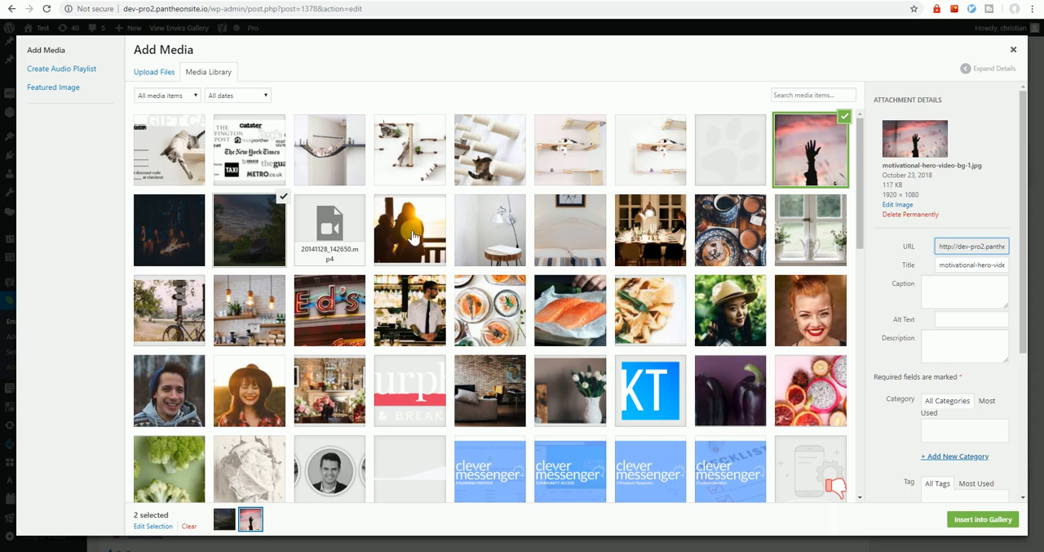
click(409, 230)
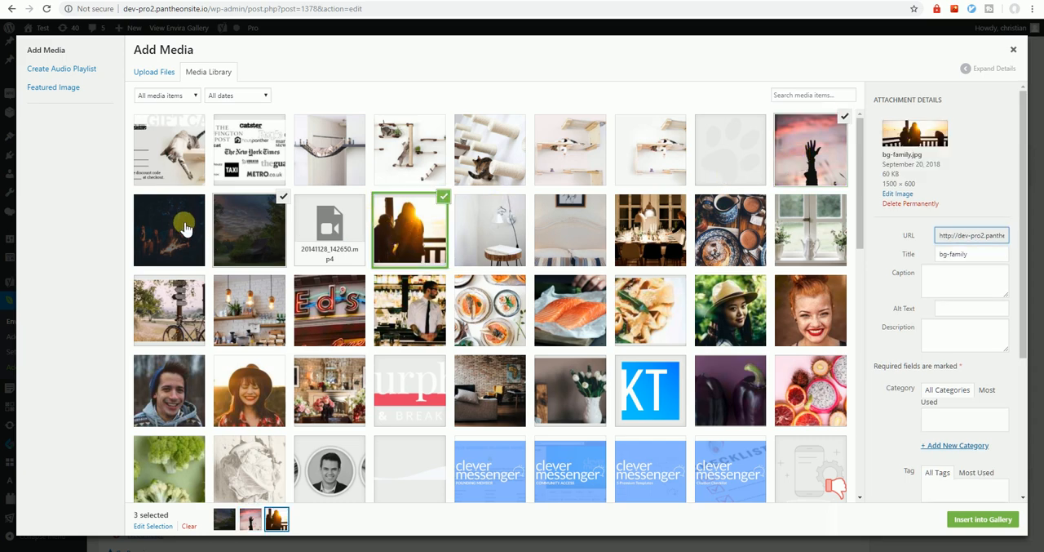
click(169, 229)
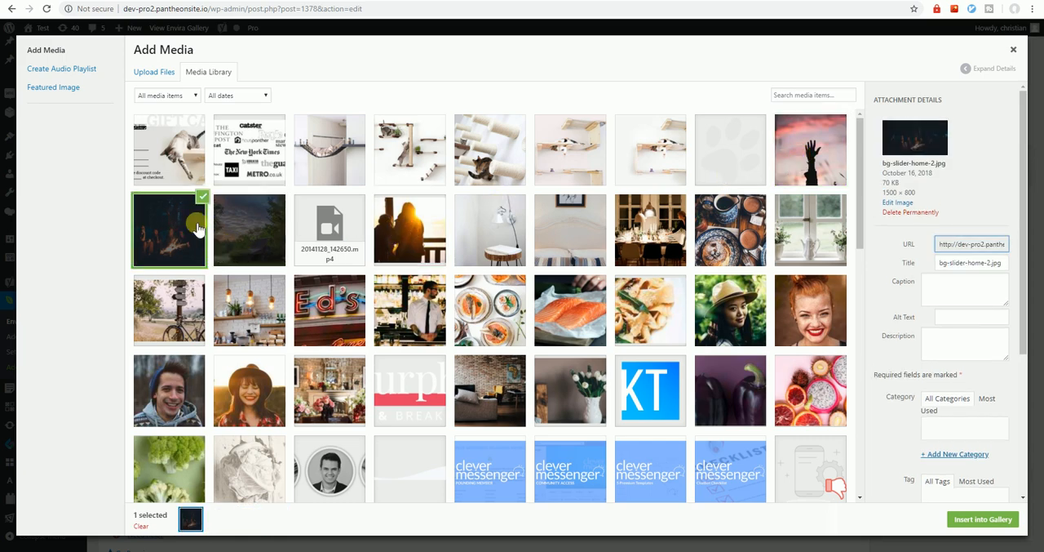
mouse_move(231, 254)
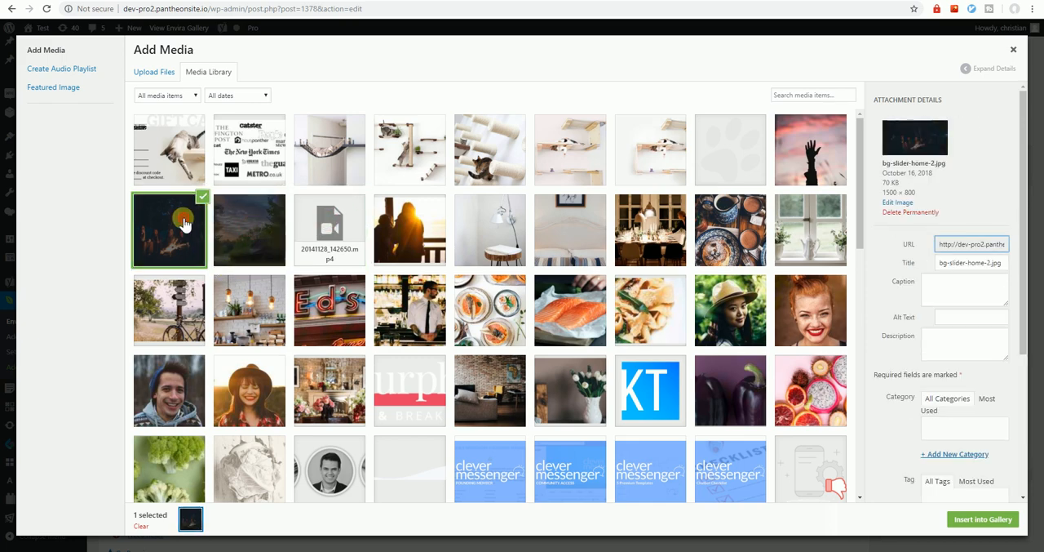
mouse_move(249, 245)
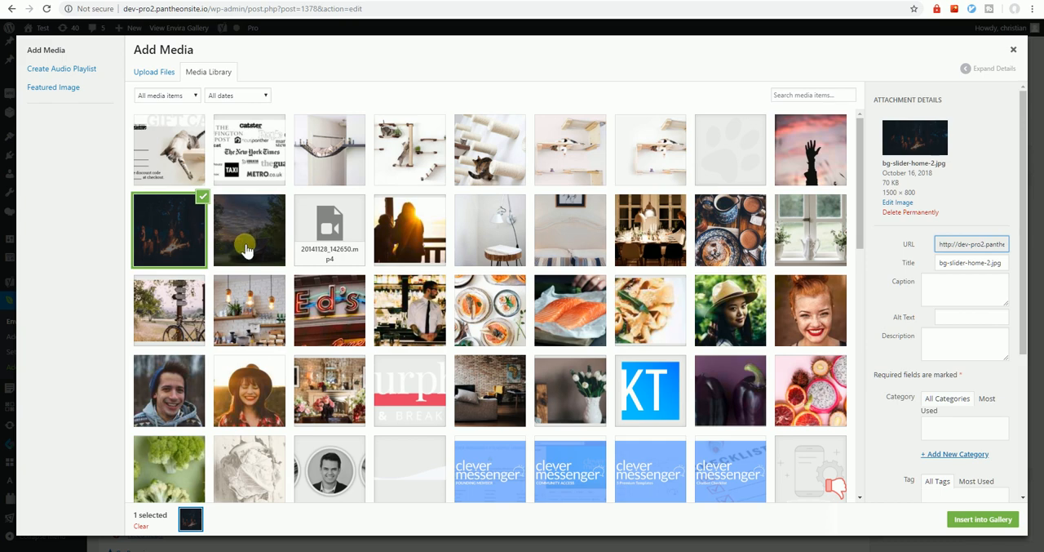
mouse_move(246, 242)
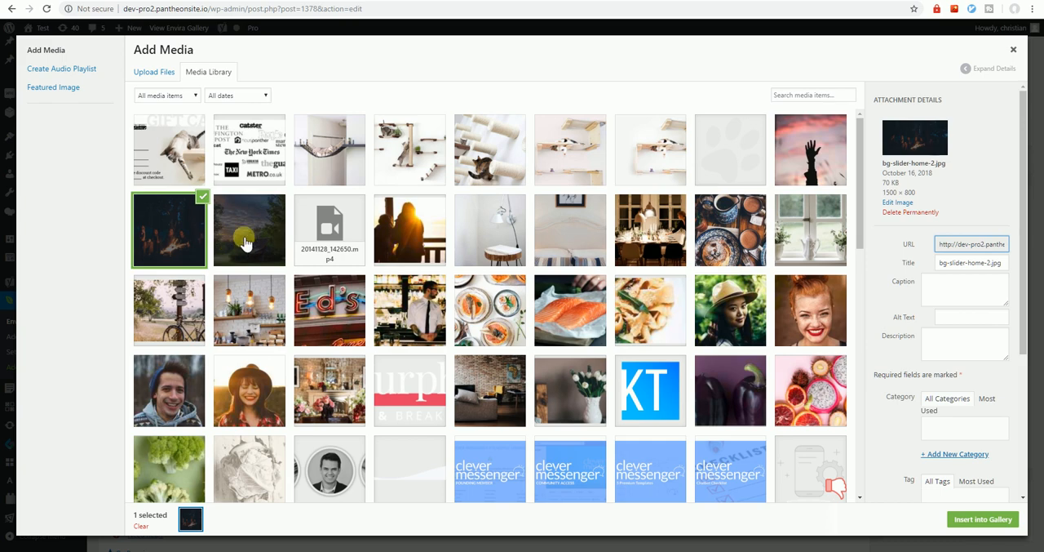
mouse_move(219, 249)
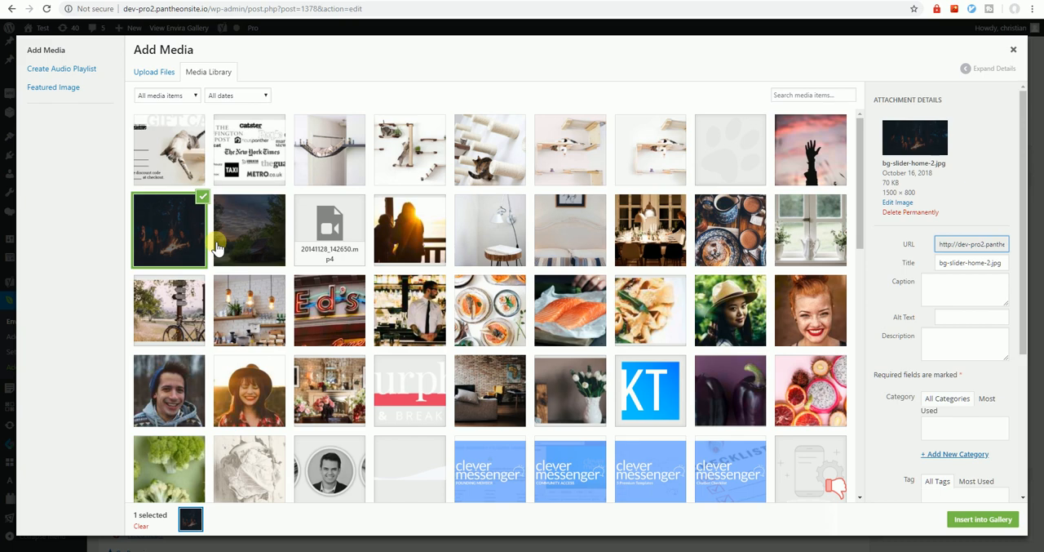
mouse_move(253, 222)
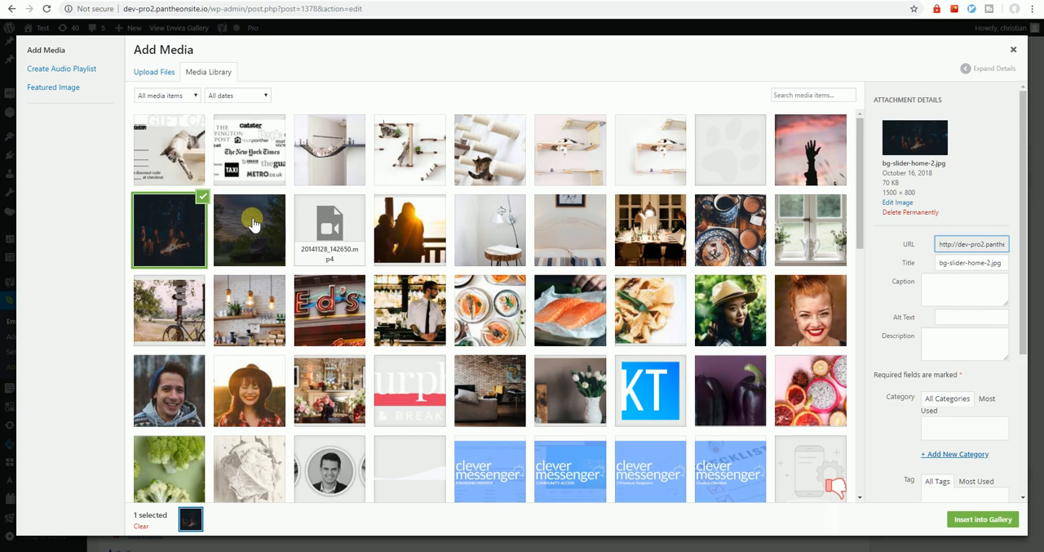
click(810, 149)
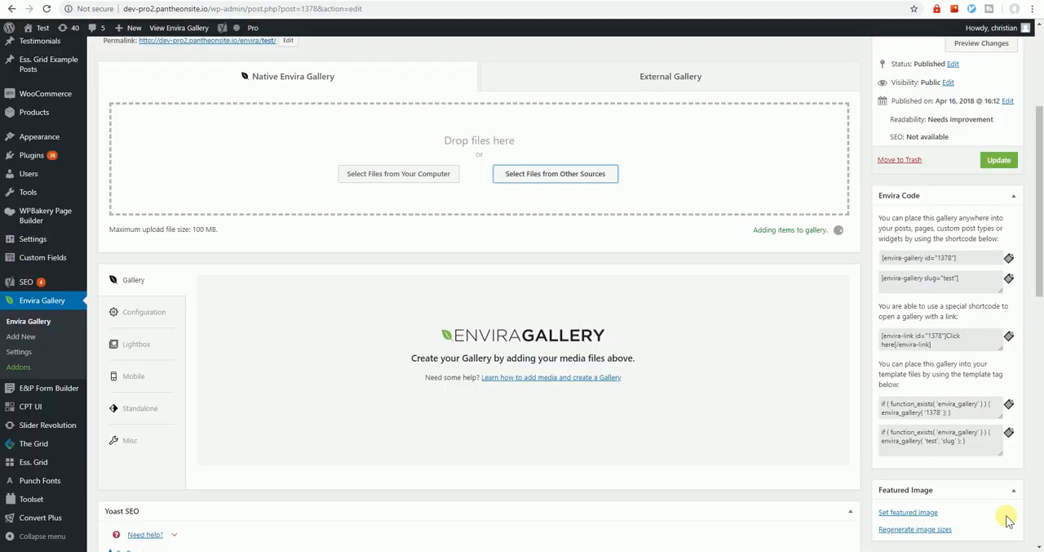
mouse_move(526, 412)
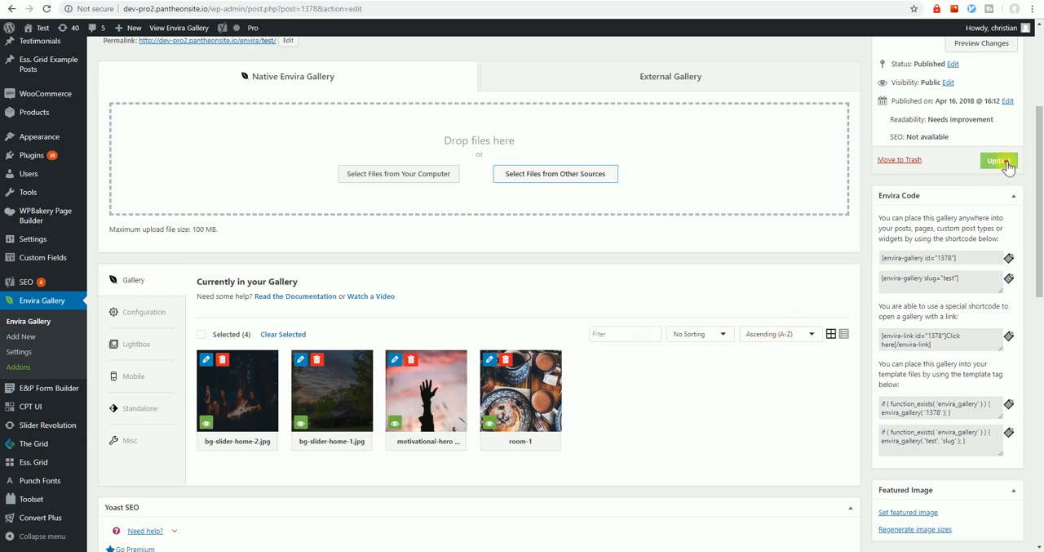
Step: Update the Envira Test gallery to save its four photos
click(998, 160)
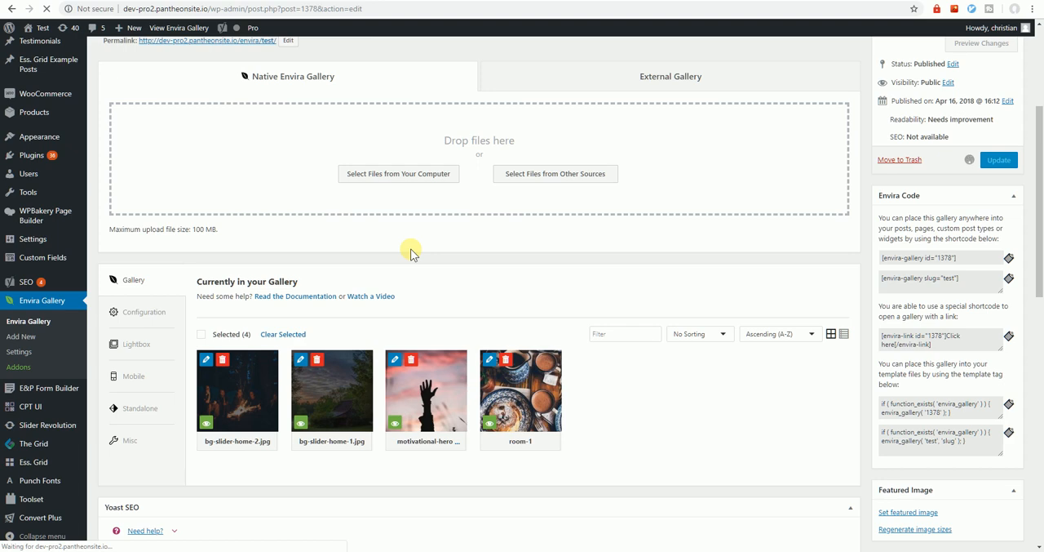
click(998, 159)
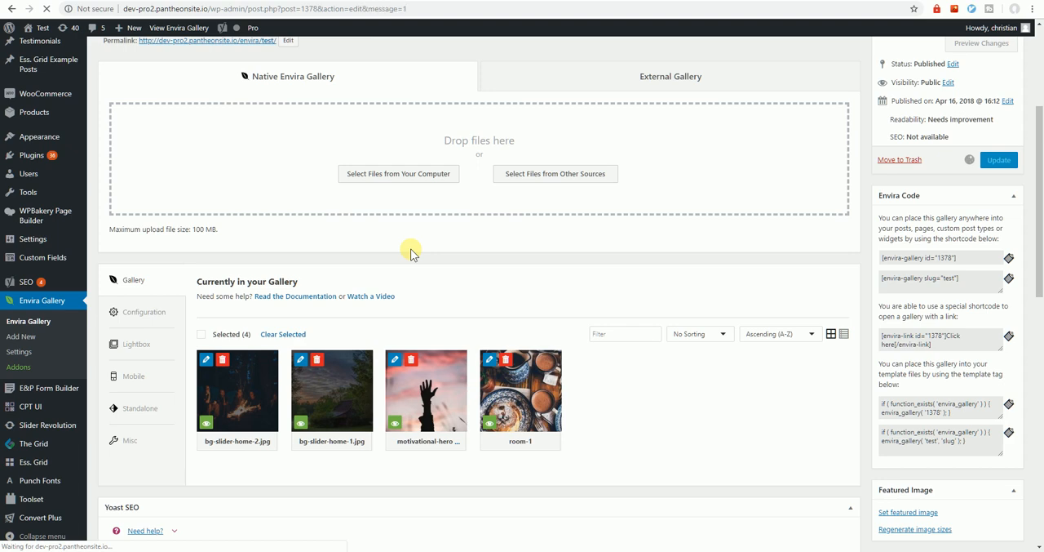
mouse_move(402, 177)
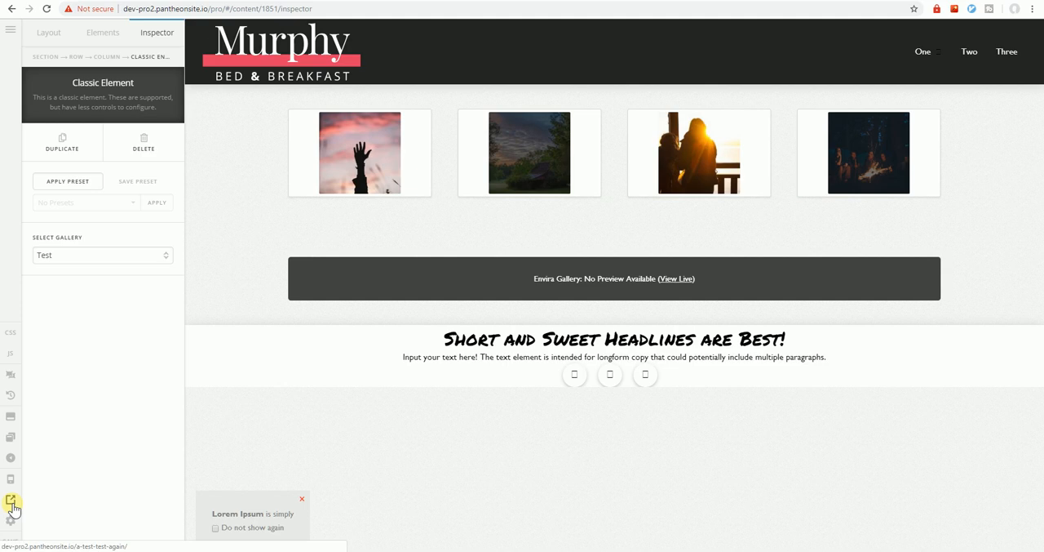
Step: Load the live Murphy B&B page from the Cornerstone sidebar
click(10, 500)
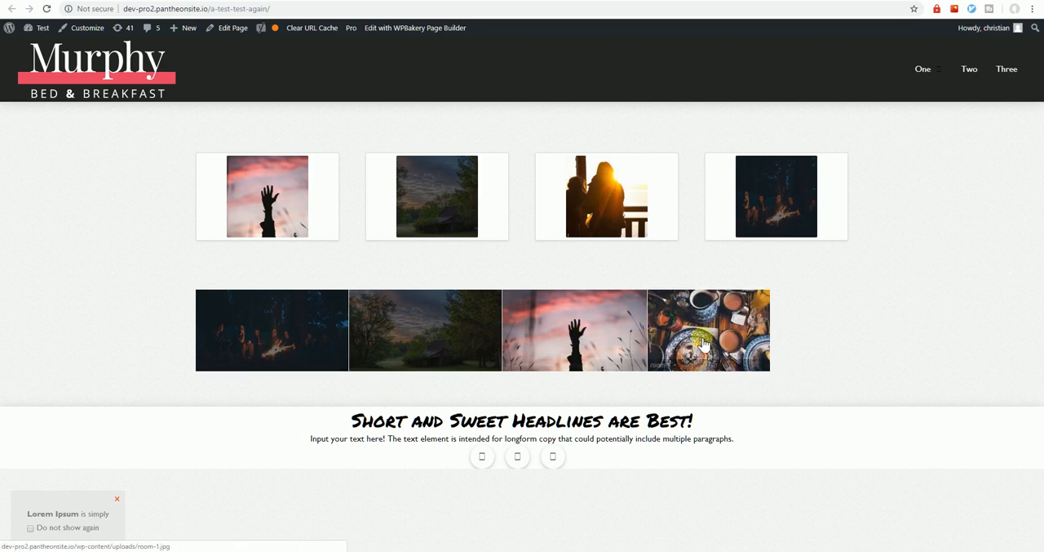
mouse_move(267, 240)
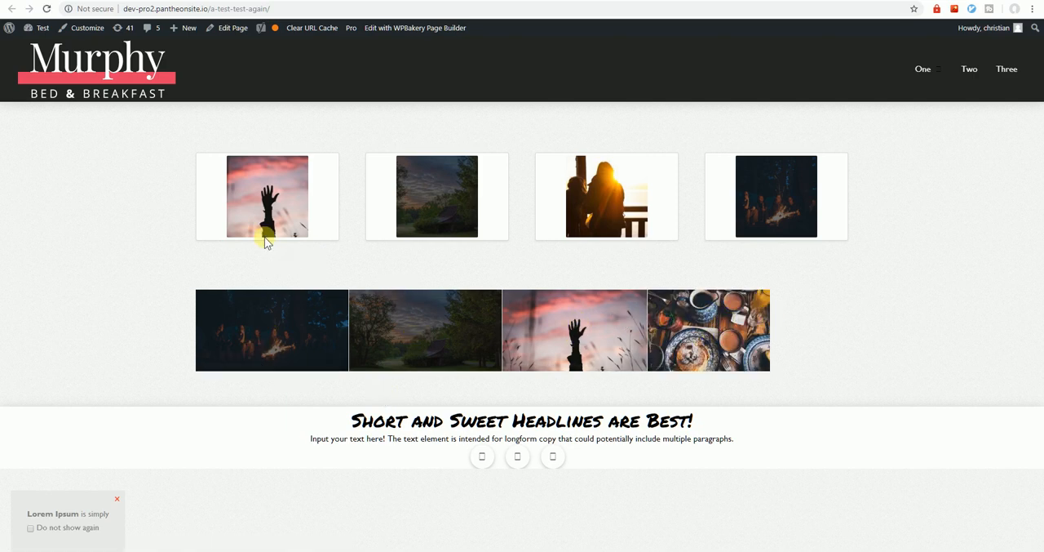
mouse_move(261, 190)
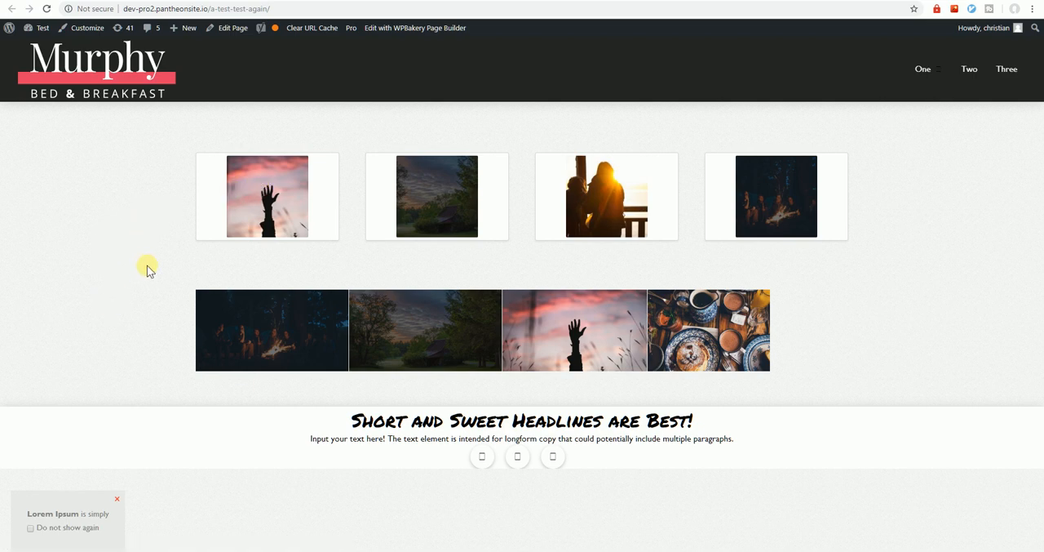
mouse_move(142, 298)
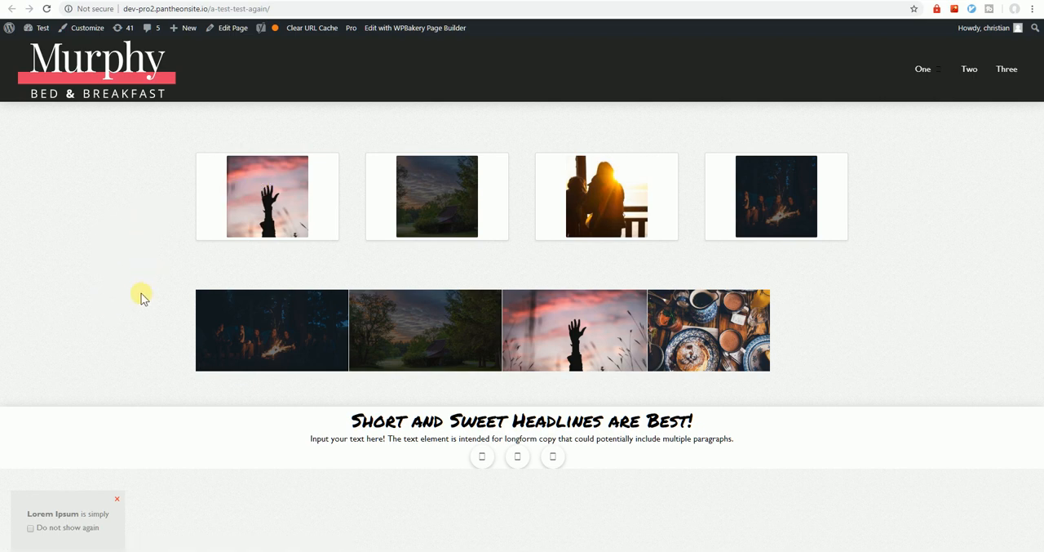